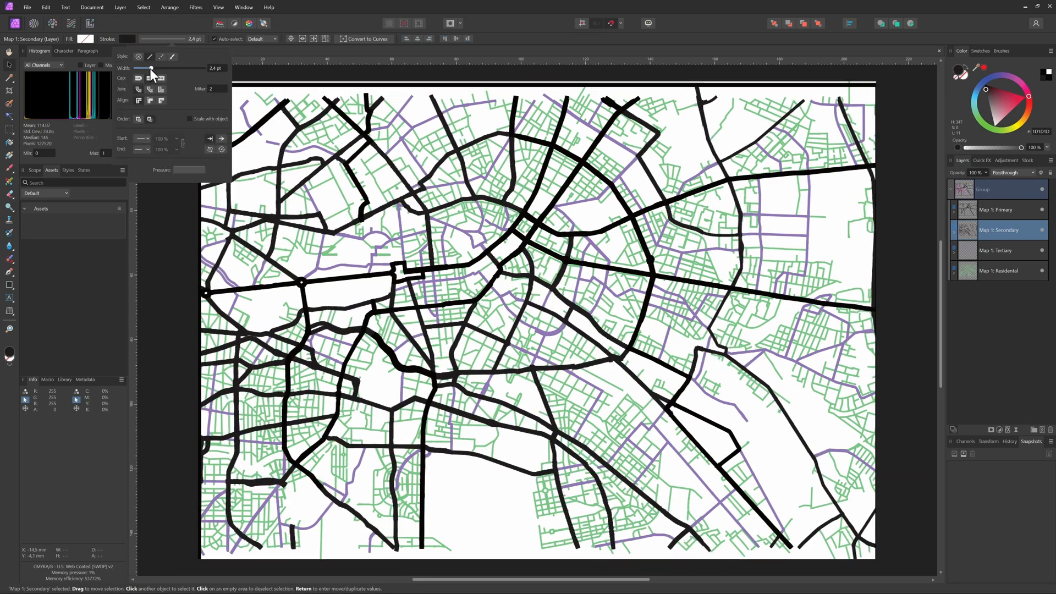
Give the Map 1: Secondary roads layer a 2.4 pt stroke width
click(1000, 250)
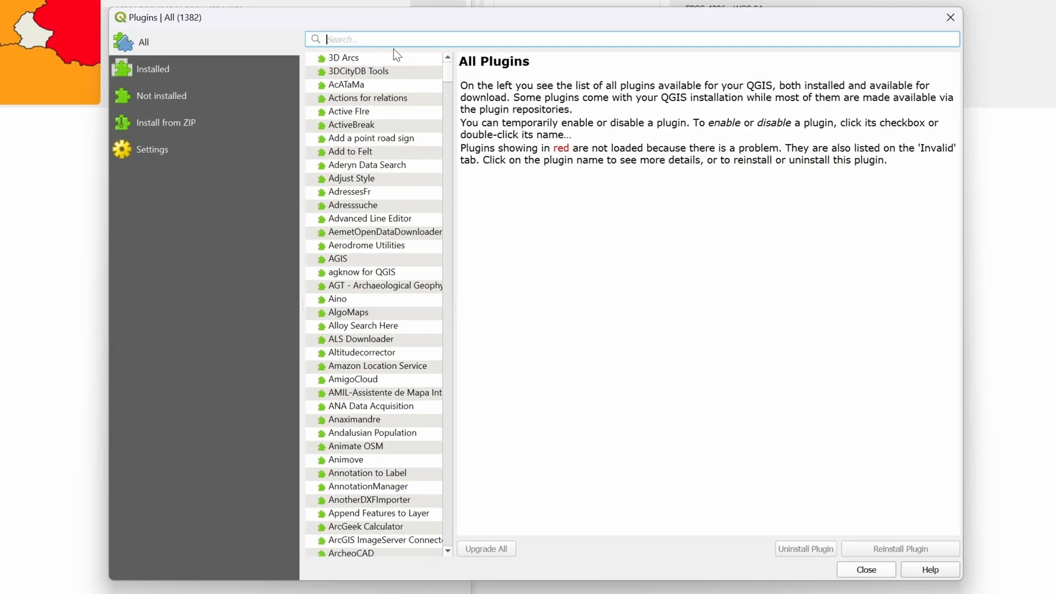
Search 'osm', install the QuickOSM plugin and close the plugin manager
text(osm)
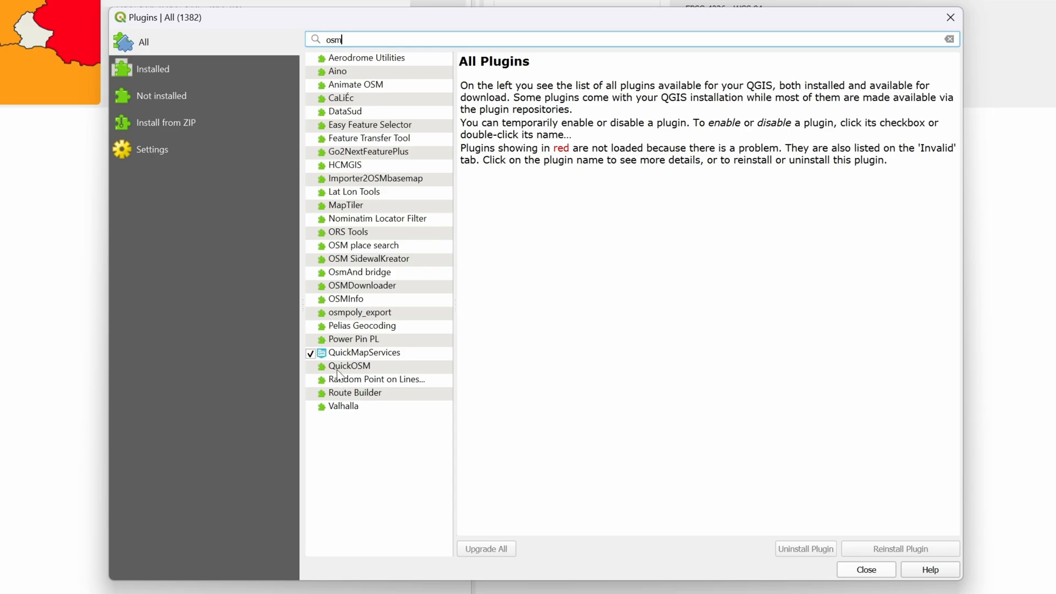
click(349, 365)
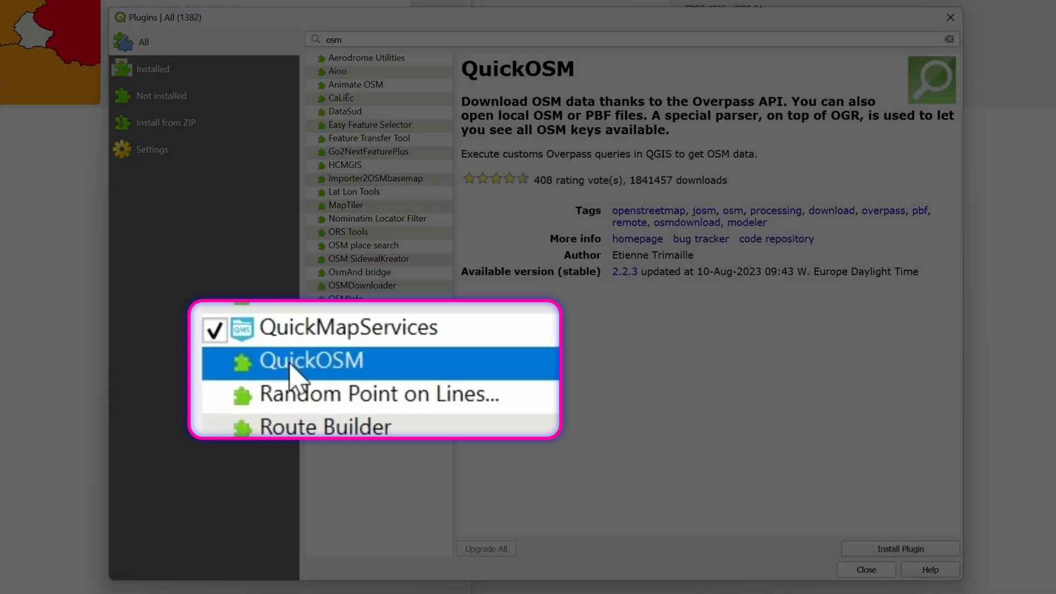
click(899, 548)
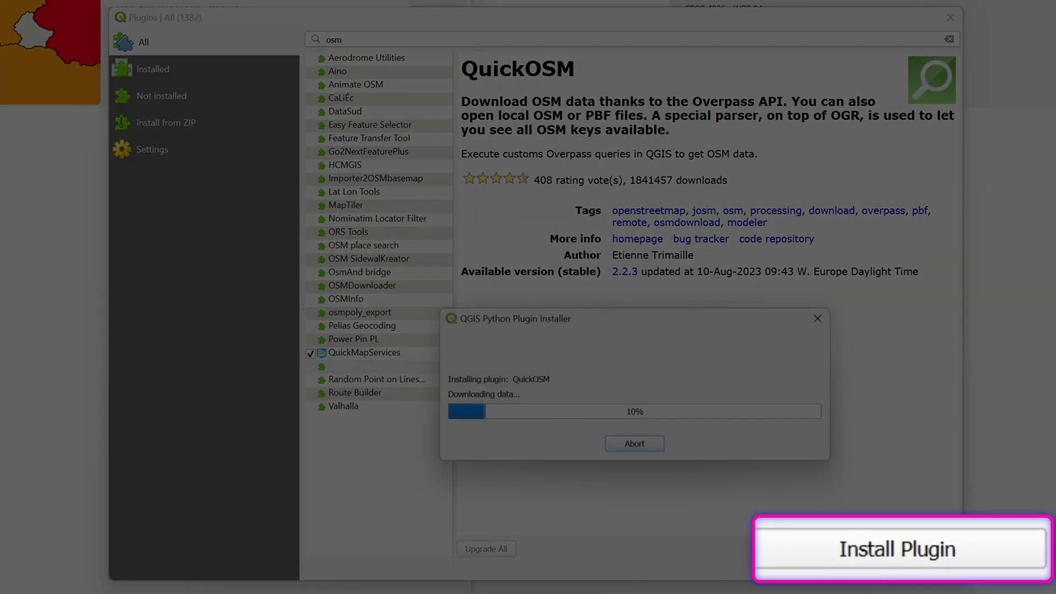
click(896, 549)
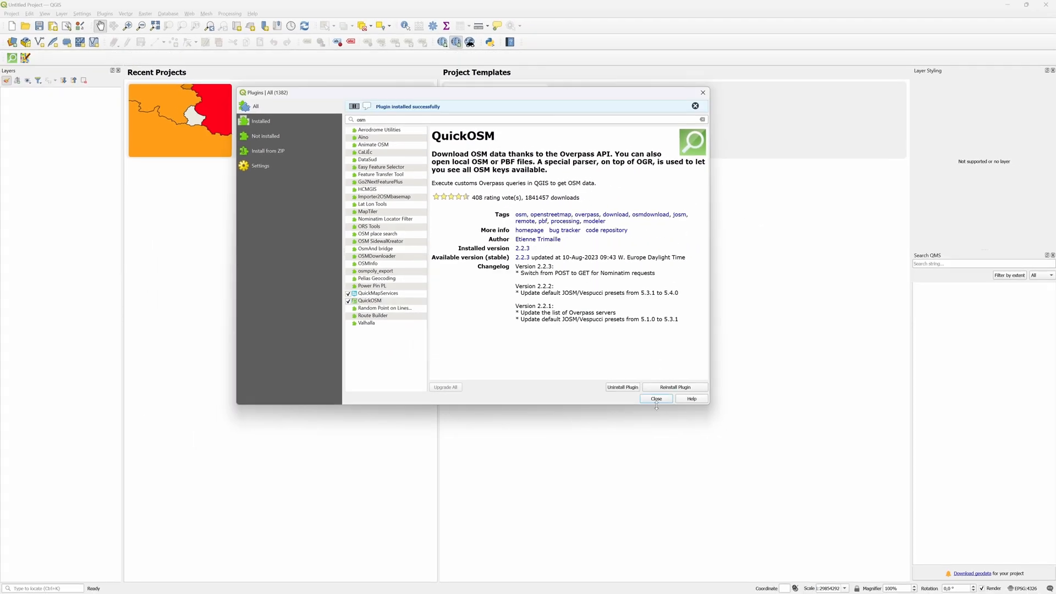
click(655, 399)
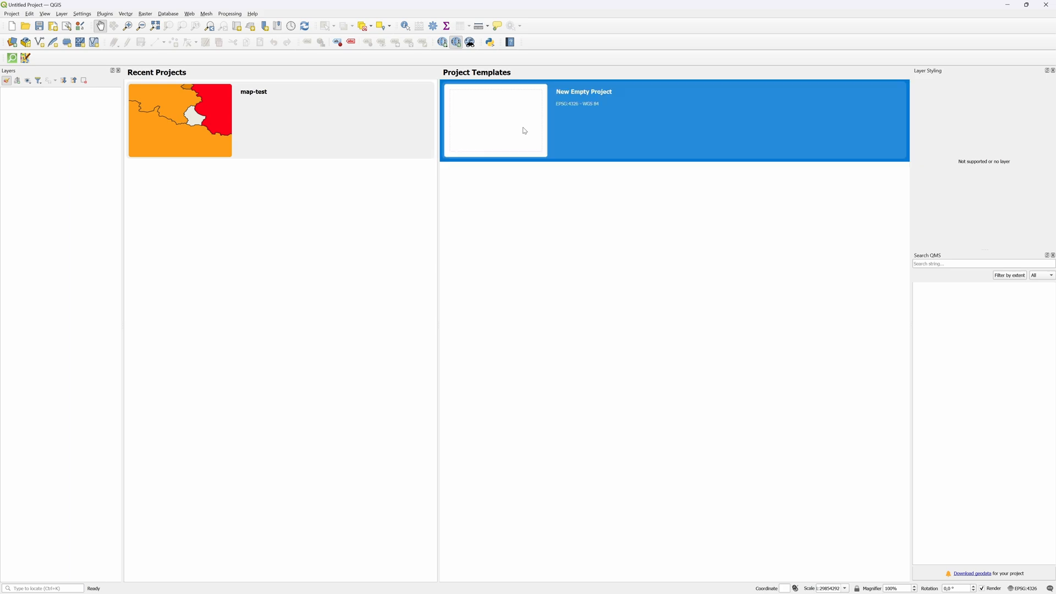
Start a new empty project and show the Browser panel
double_click(495, 121)
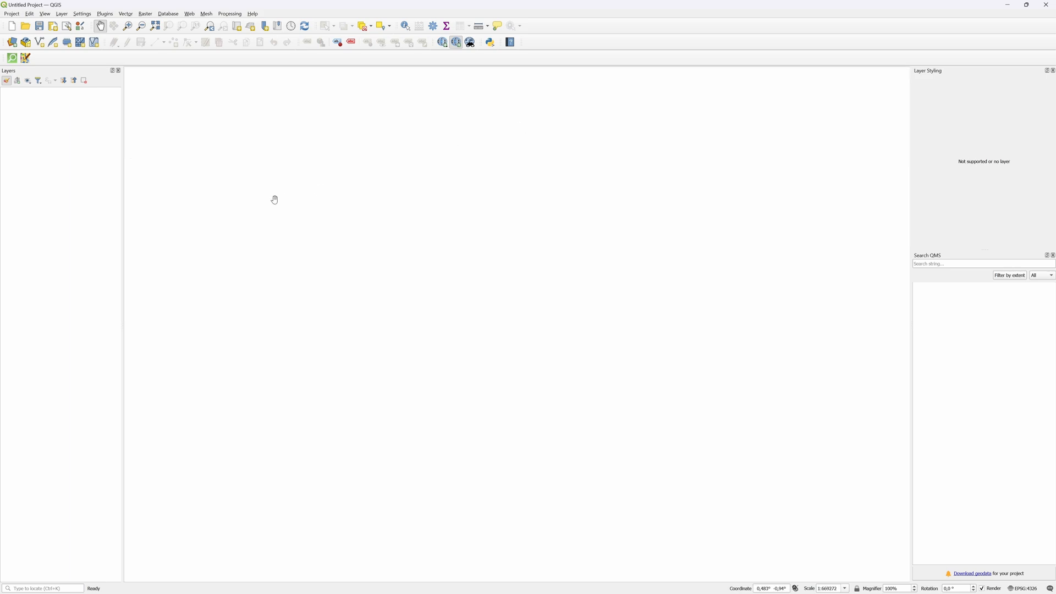
click(44, 13)
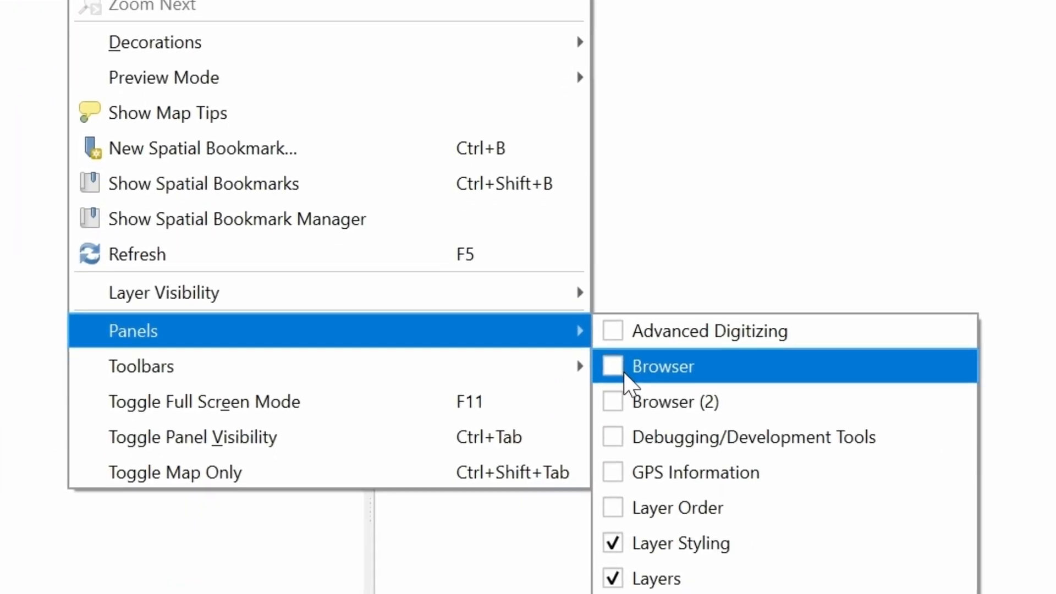
click(662, 366)
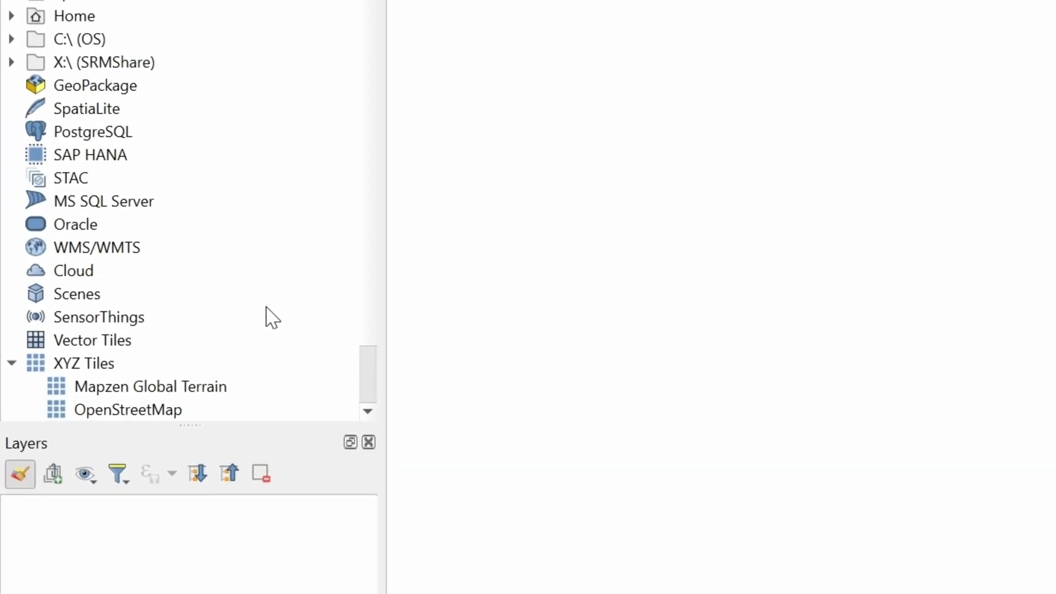
Add the XYZ Tiles OpenStreetMap basemap and pan the map toward Berlin
click(127, 409)
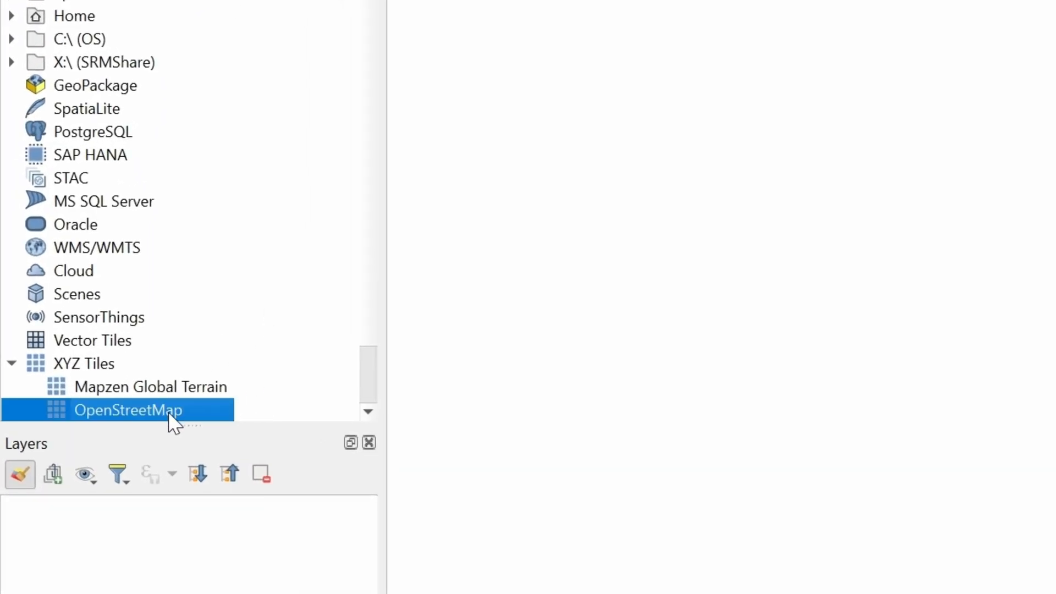
double_click(127, 410)
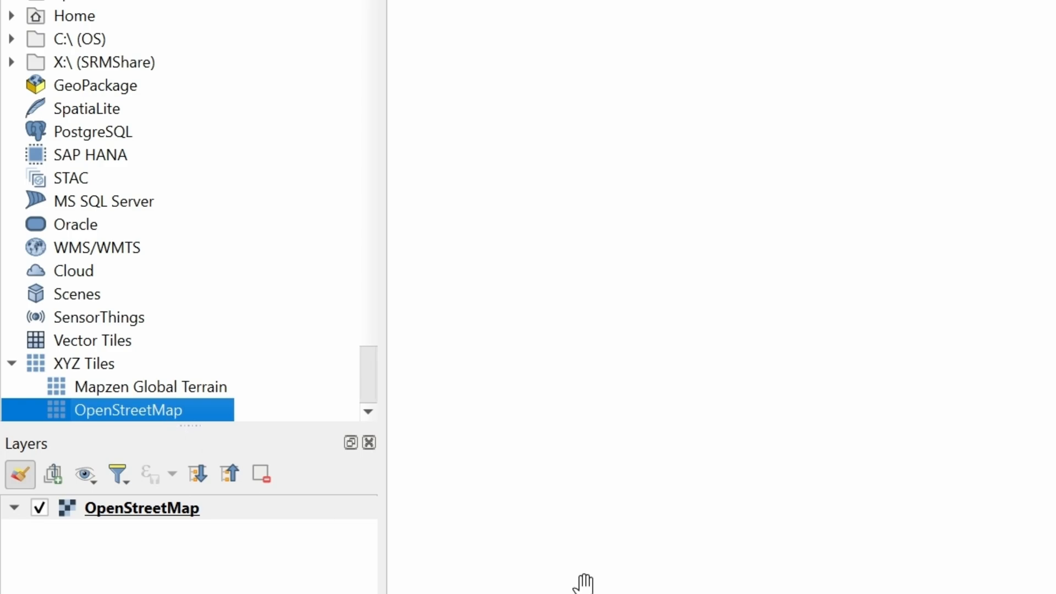
double_click(127, 409)
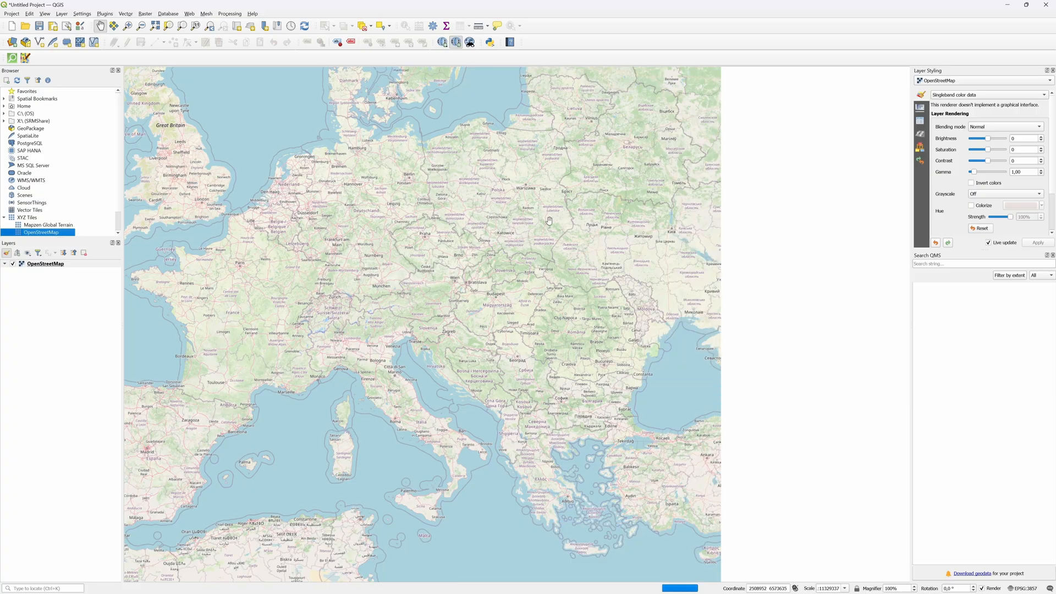
drag(549, 221, 512, 291)
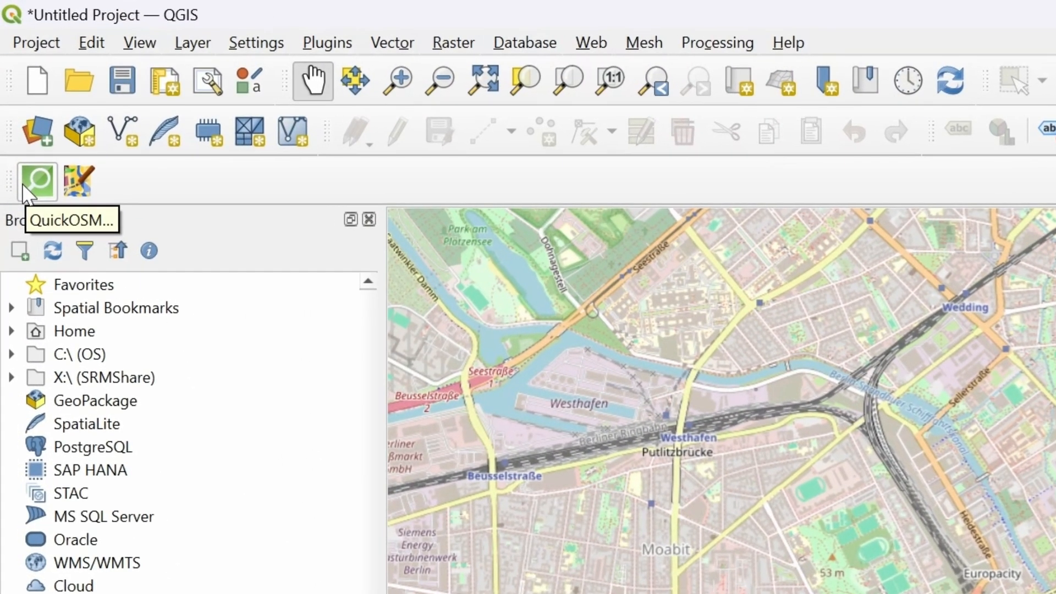
Launch QuickOSM and accept the OpenStreetMap copyright notice to reach Quick query
click(391, 43)
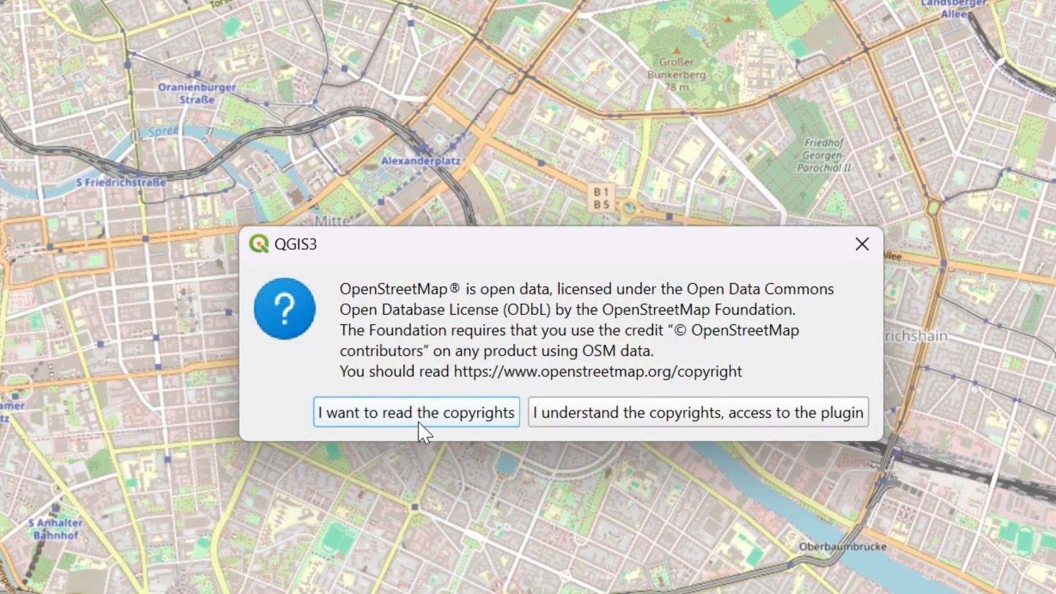
click(697, 411)
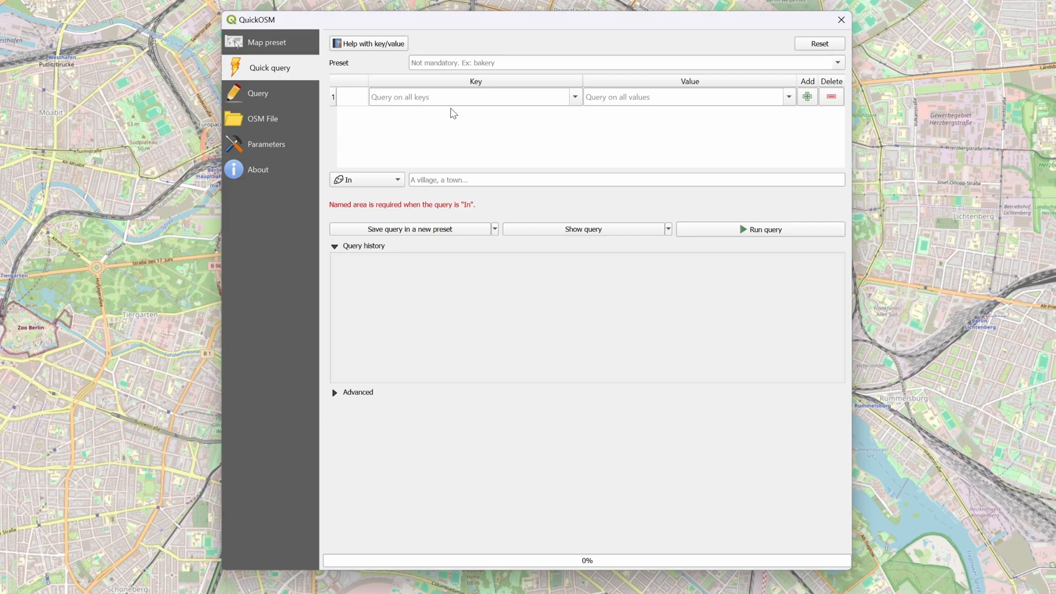
Add query rows highway=primary, secondary and tertiary, combined with Or
text(highway)
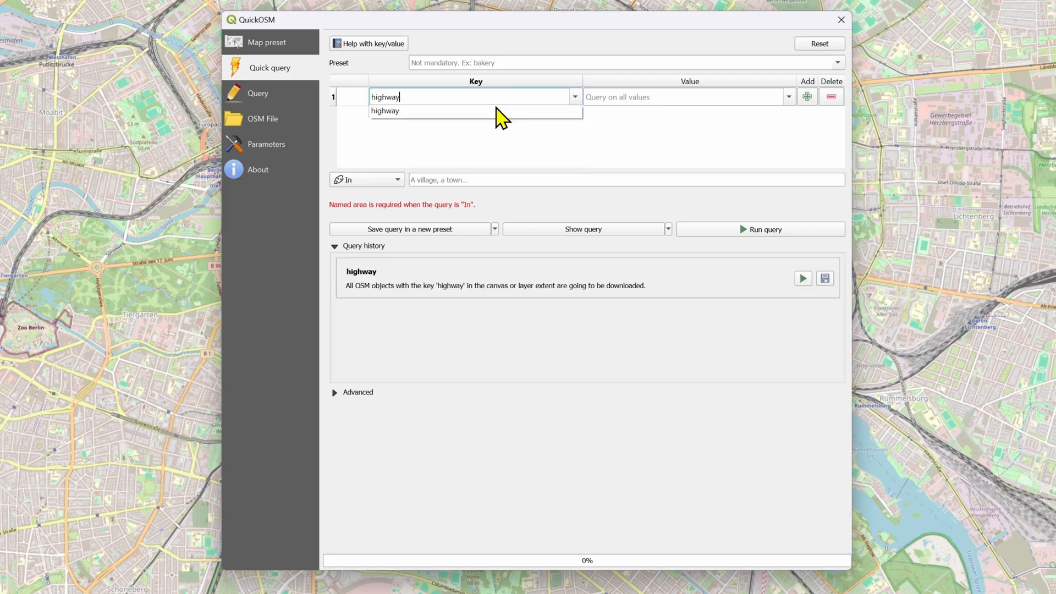
text(primary)
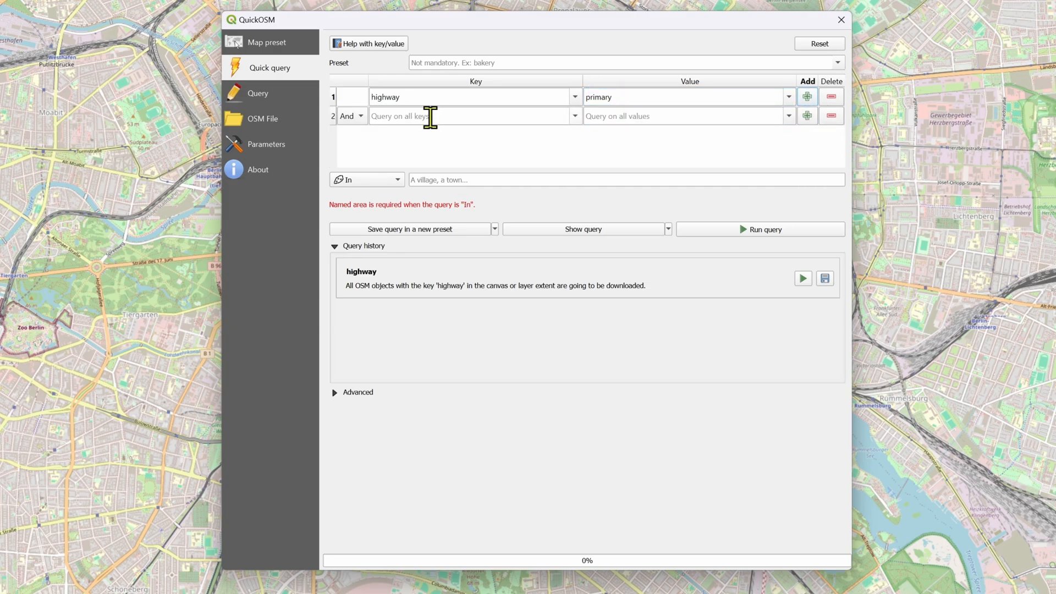
text(highway)
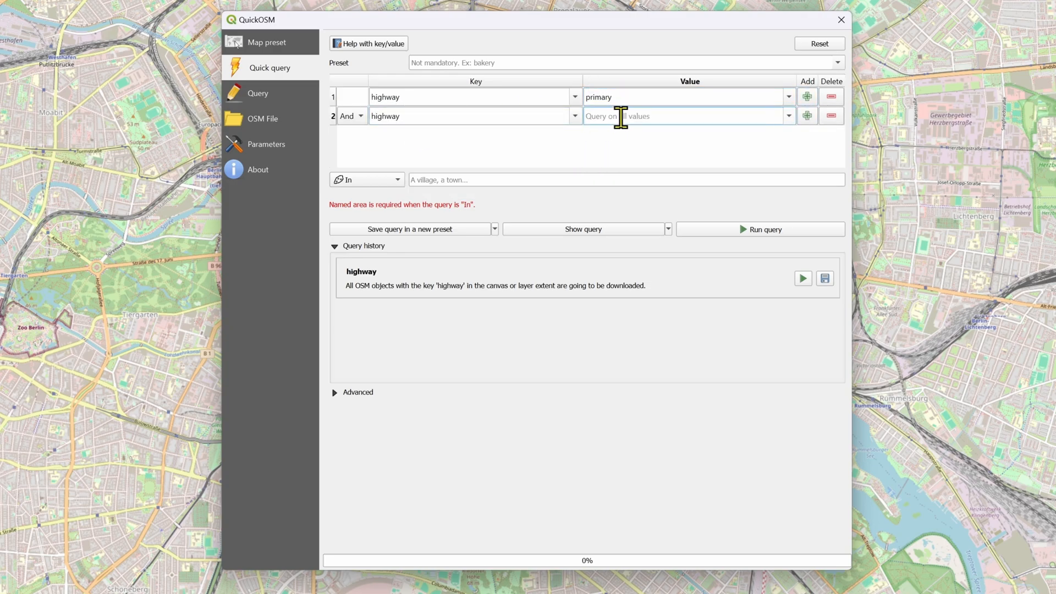
text(seco)
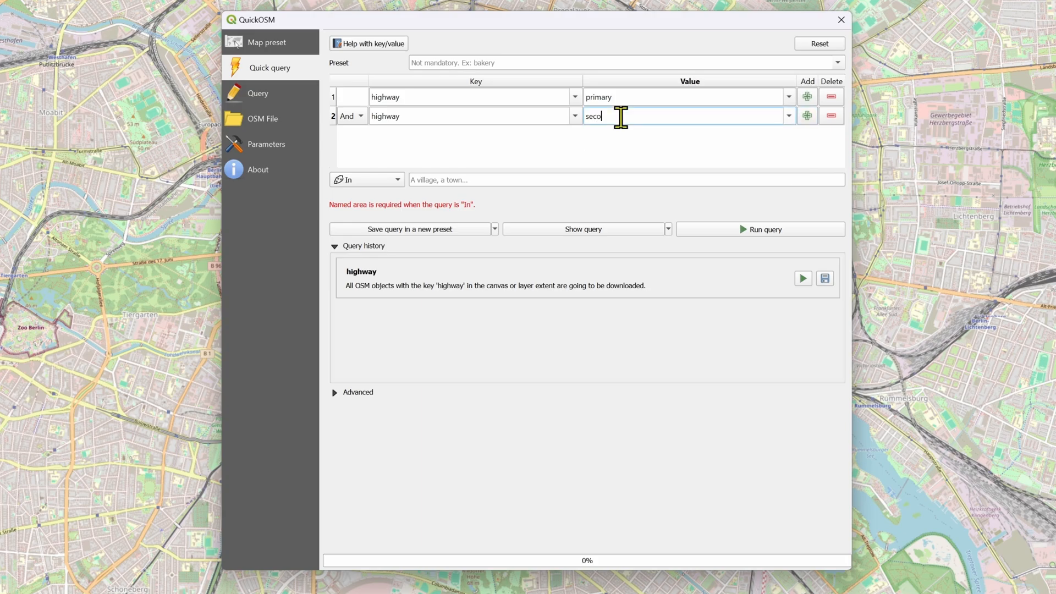
click(350, 115)
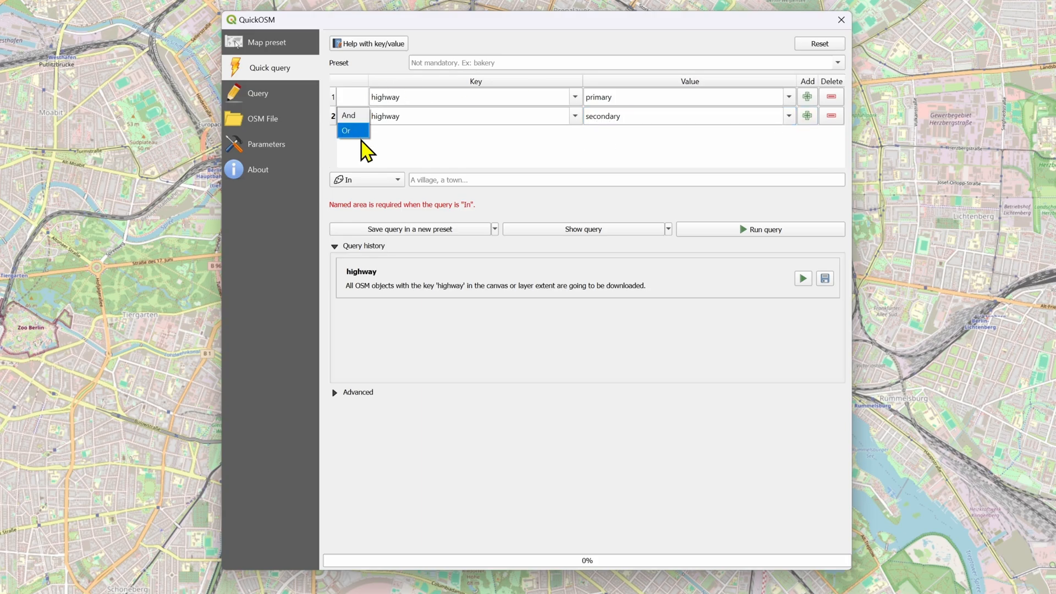
click(347, 130)
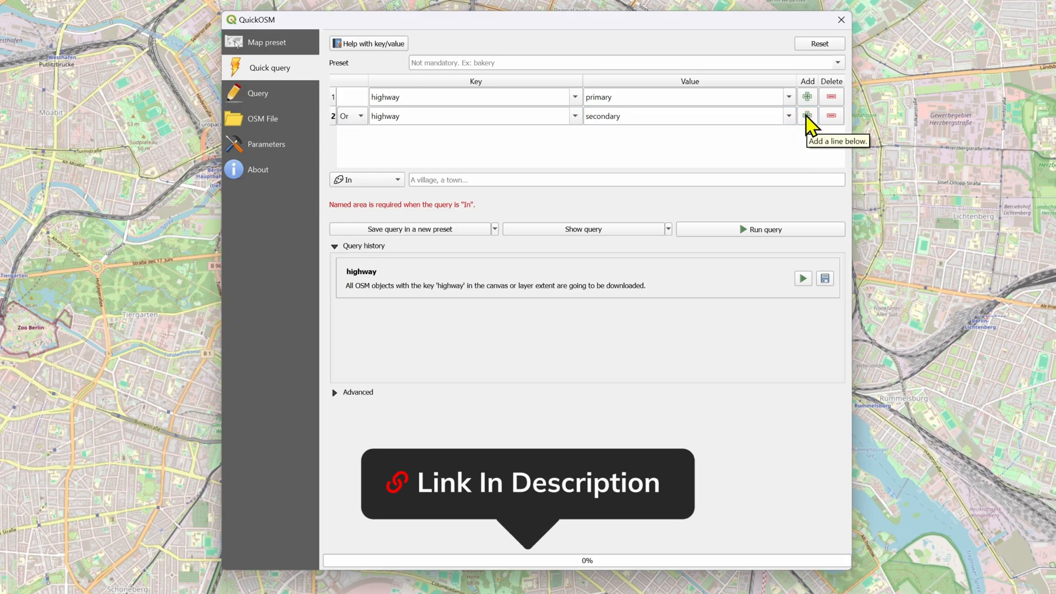
click(806, 115)
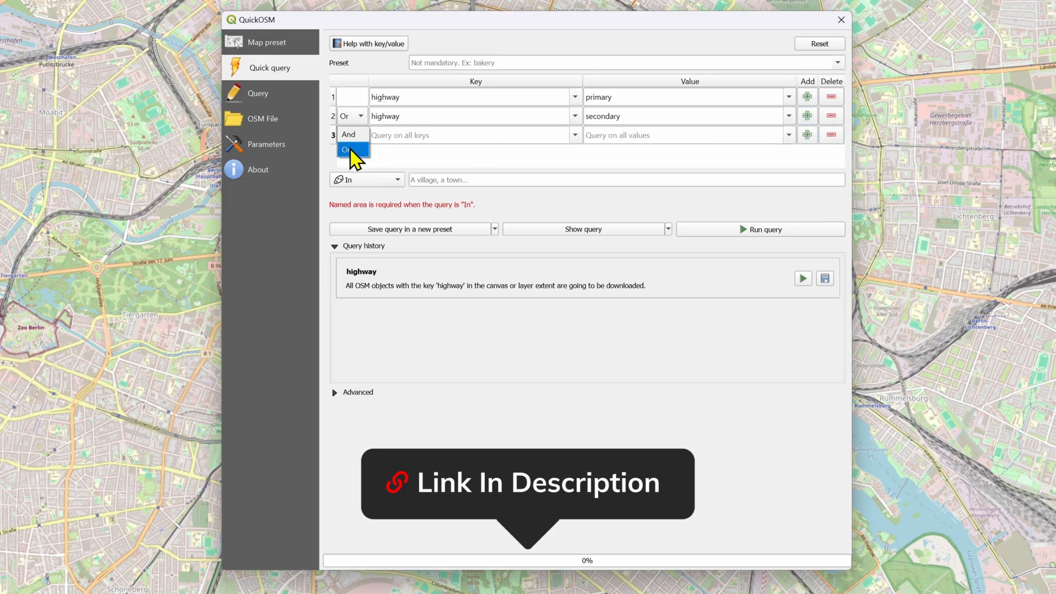
text(hi)
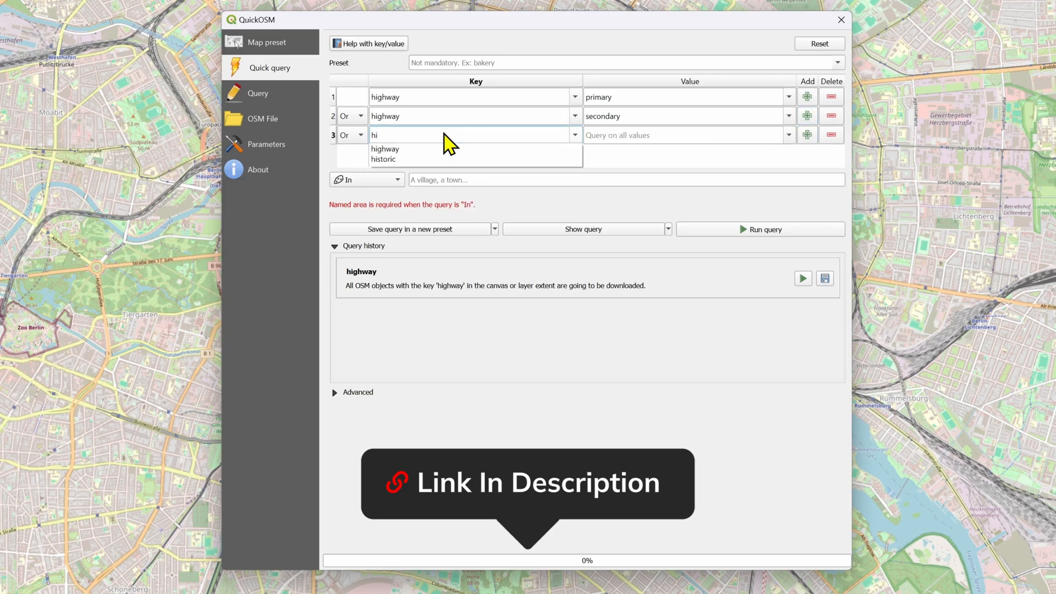
text(ter)
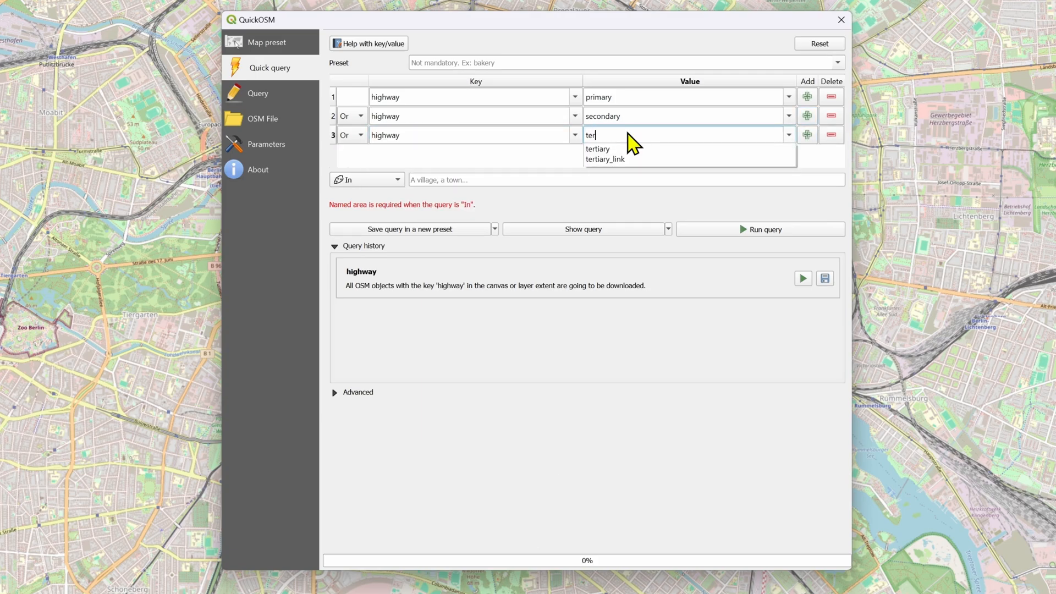
Add highway=road and residential rows and limit the query to the canvas extent
click(597, 149)
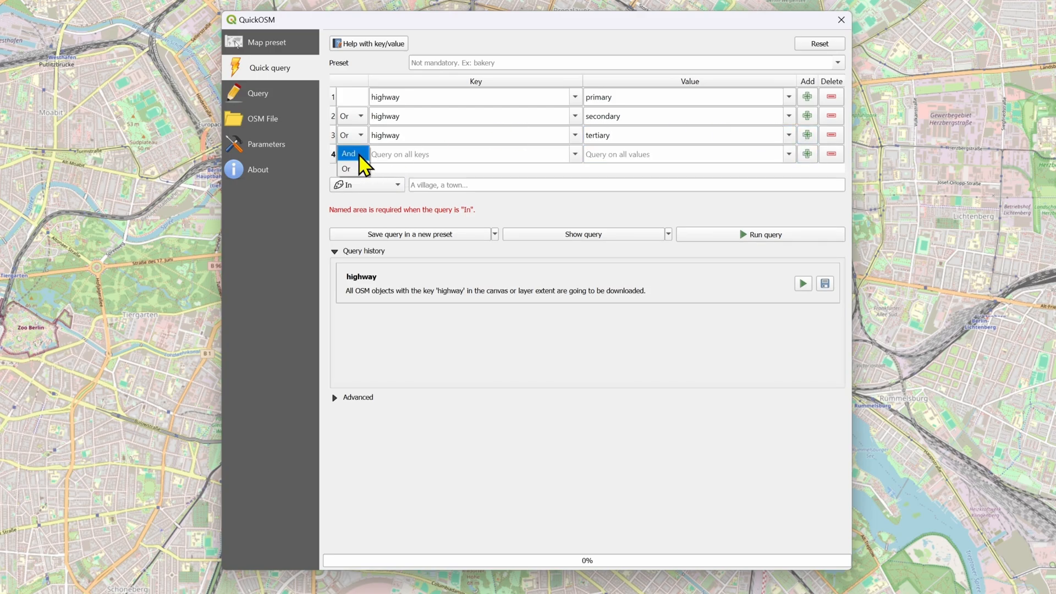
text(highway)
click(688, 154)
text(r)
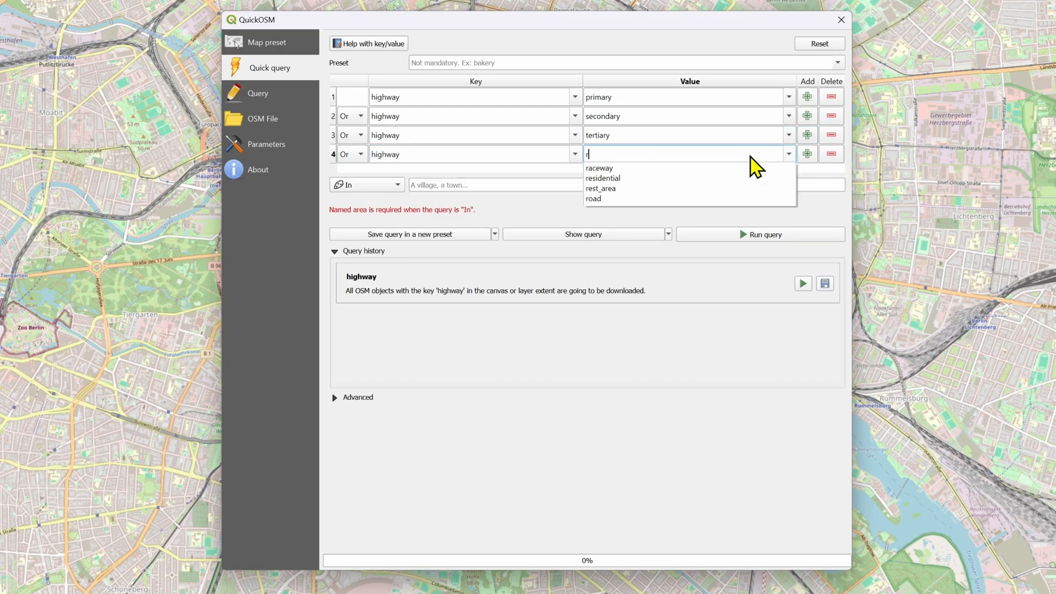
click(593, 200)
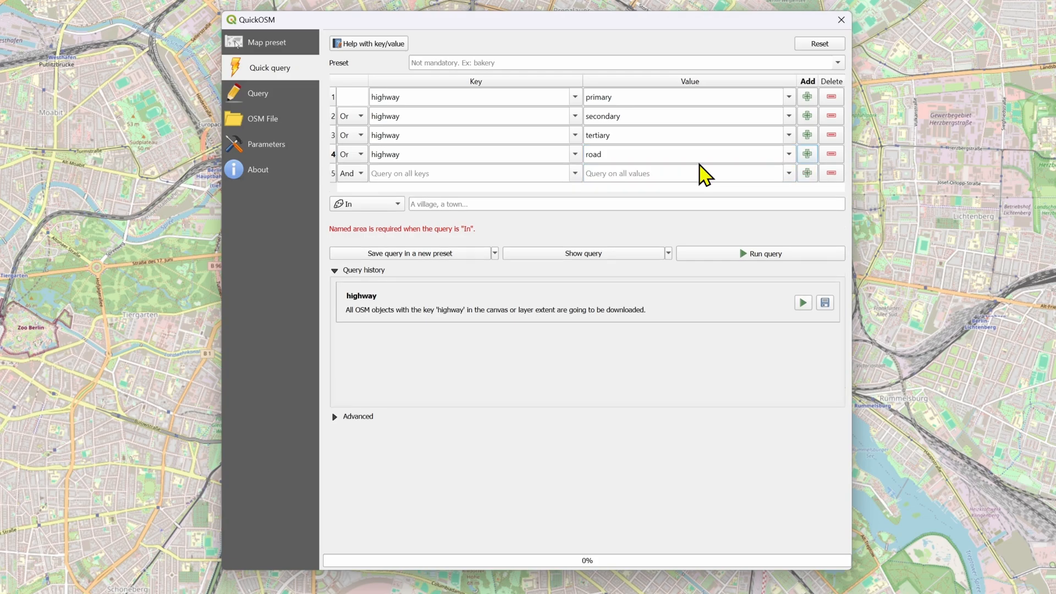
text(highway)
click(689, 173)
text(res)
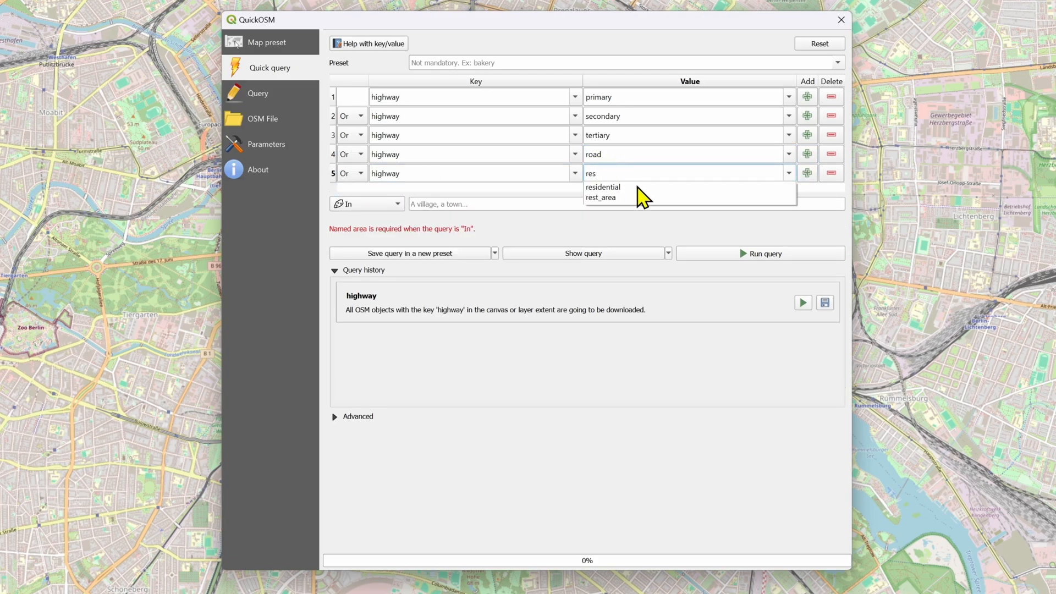
click(602, 187)
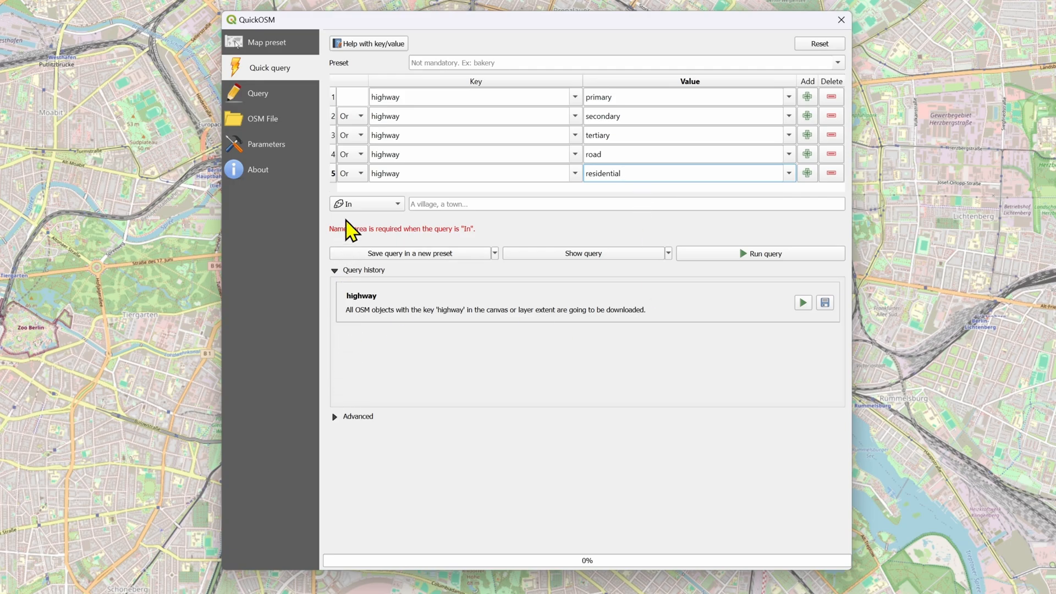
click(366, 203)
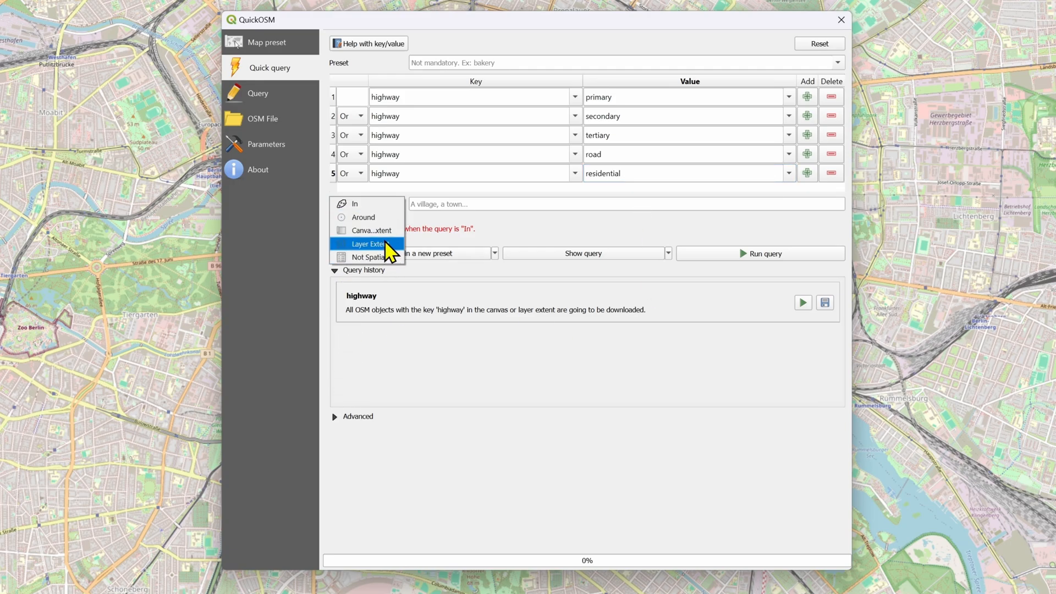
mouse_move(368, 230)
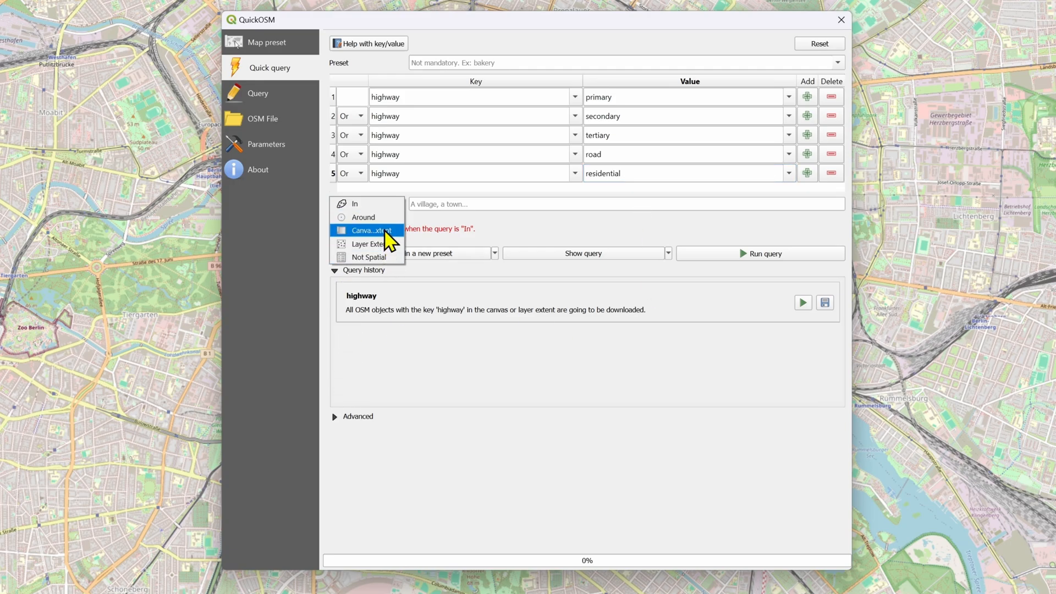
click(370, 230)
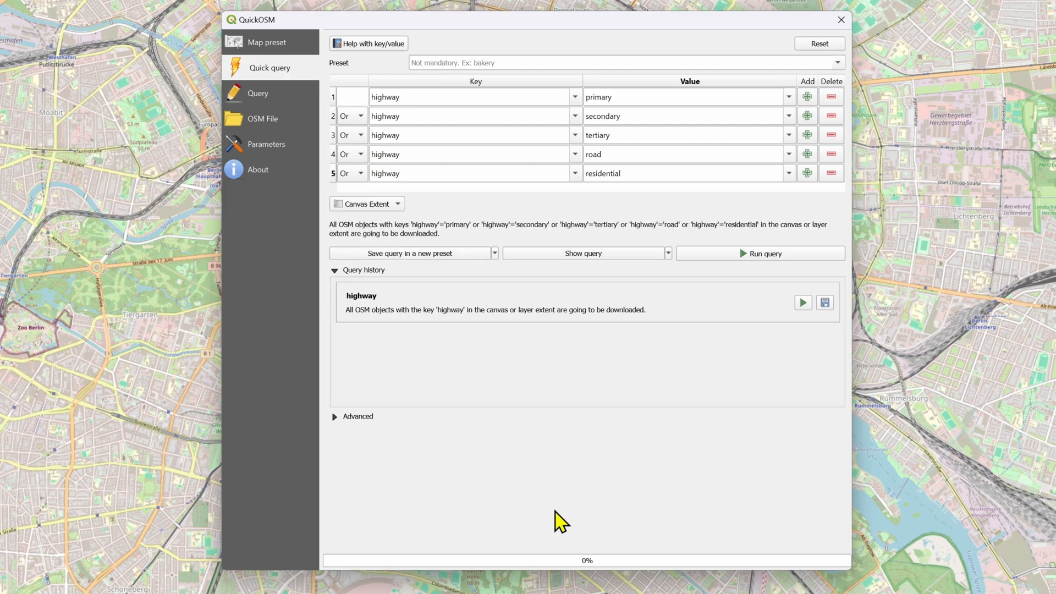
Run the QuickOSM query to download the Berlin road layers
click(761, 253)
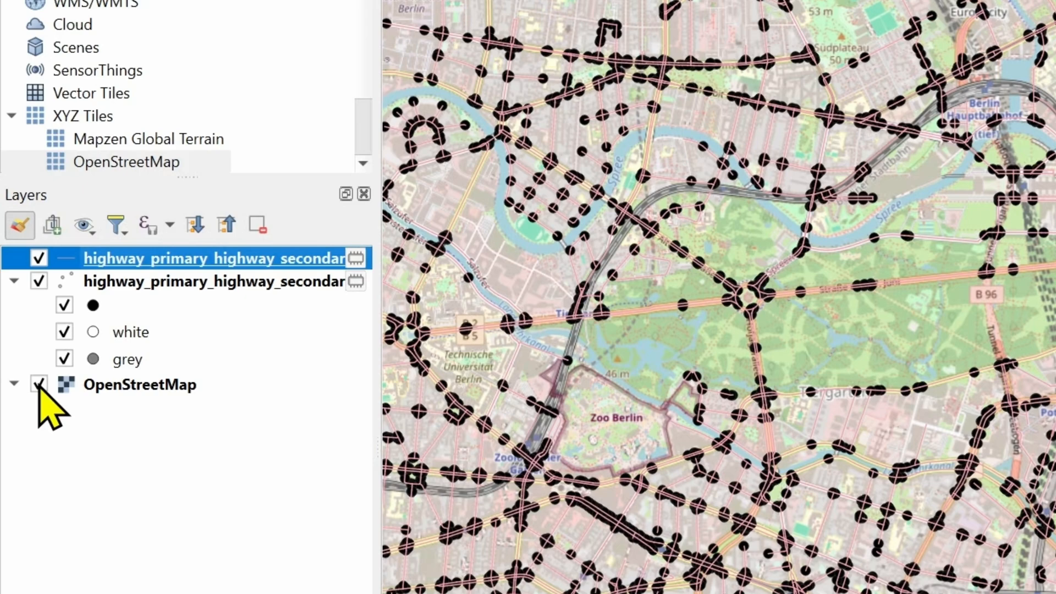
Hide the OpenStreetMap basemap and the highway points layer
click(38, 384)
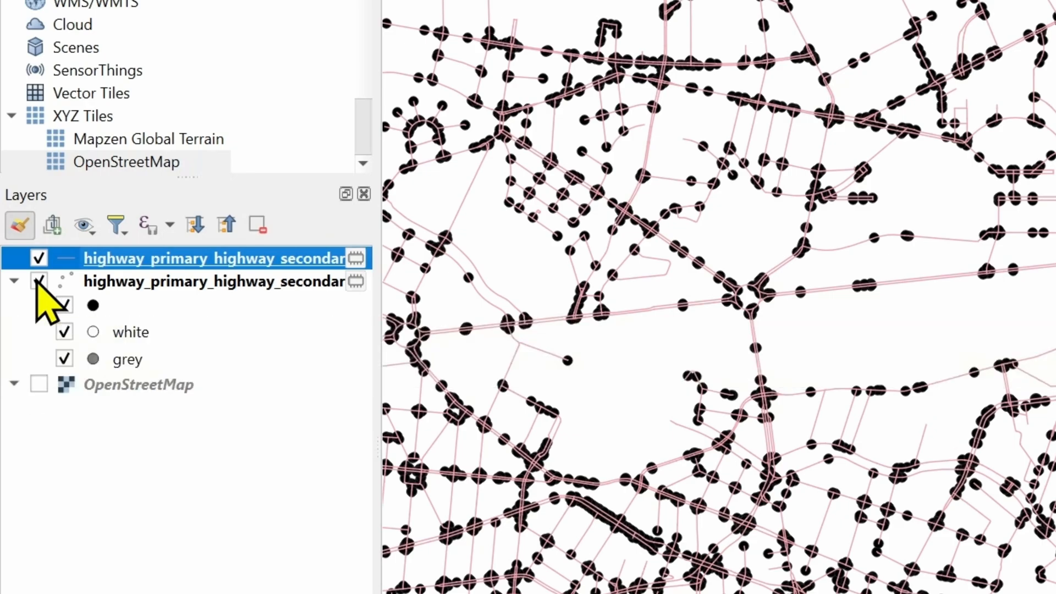
click(38, 280)
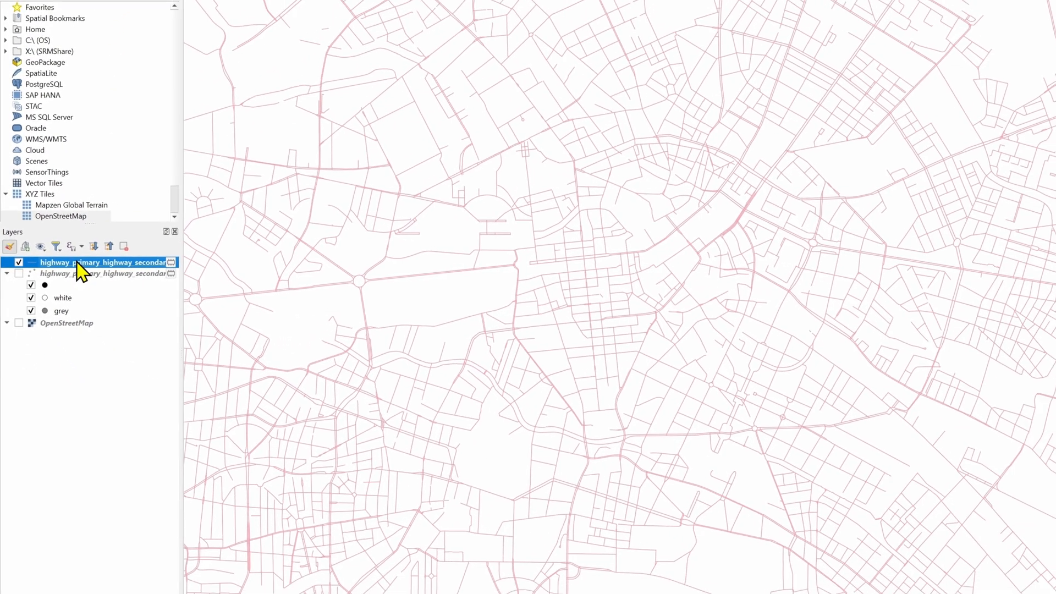
Open the road lines layer's Symbology properties and choose Categorized styling
right_click(101, 262)
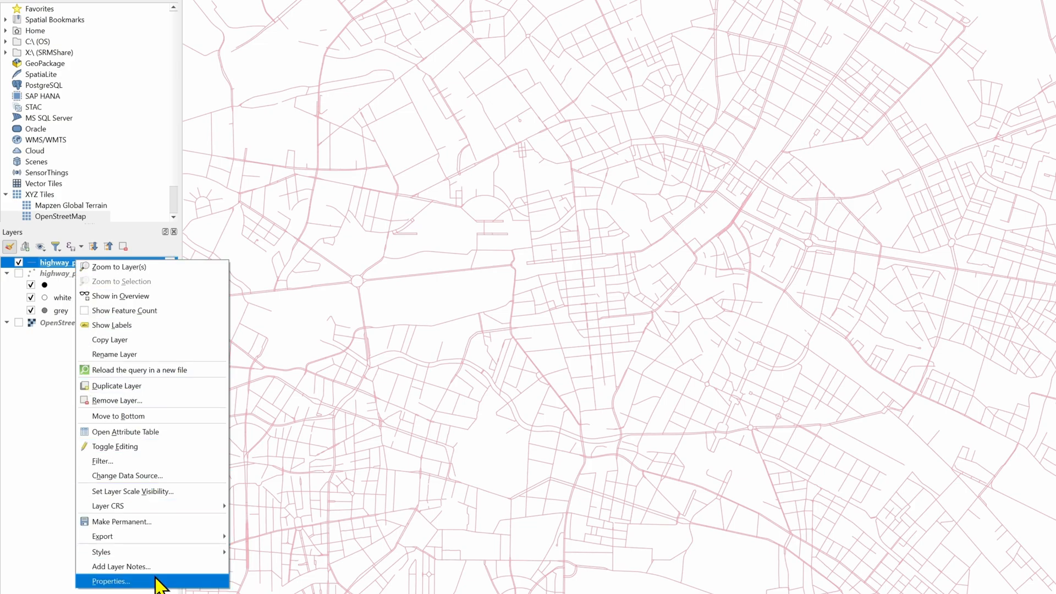
click(110, 581)
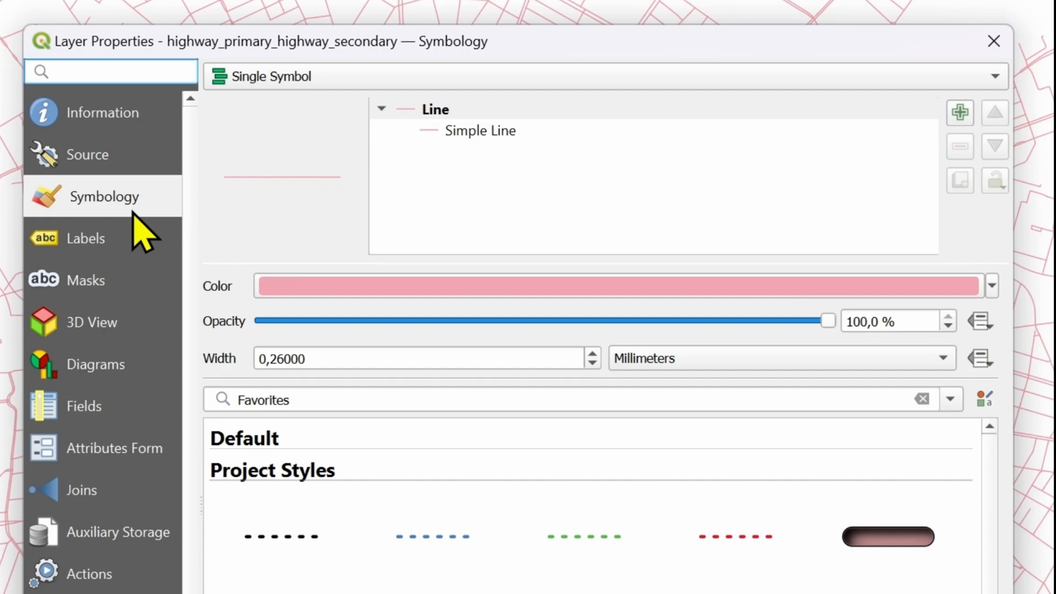
mouse_move(134, 152)
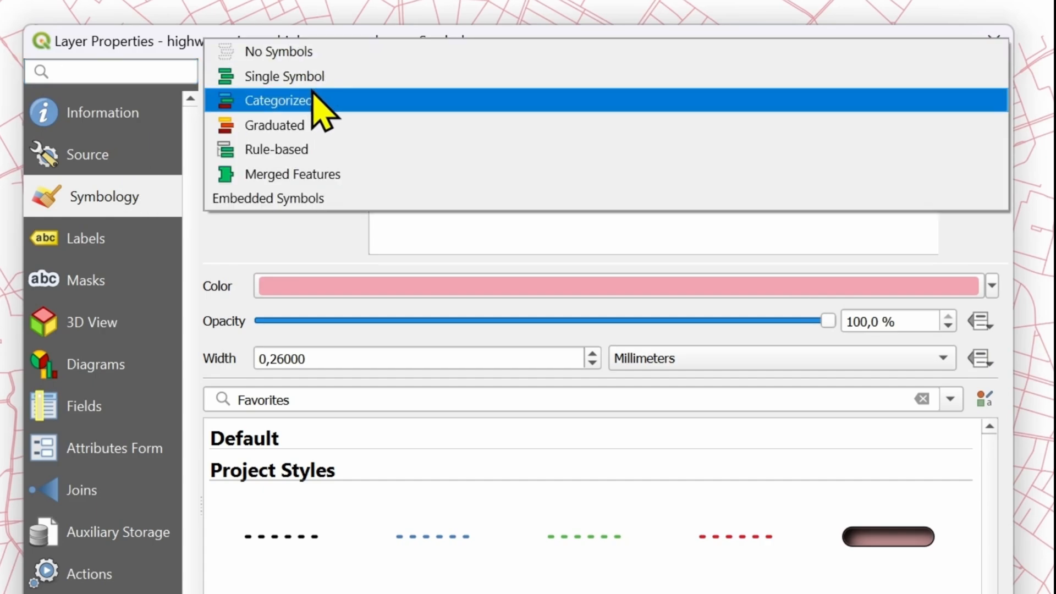
click(278, 100)
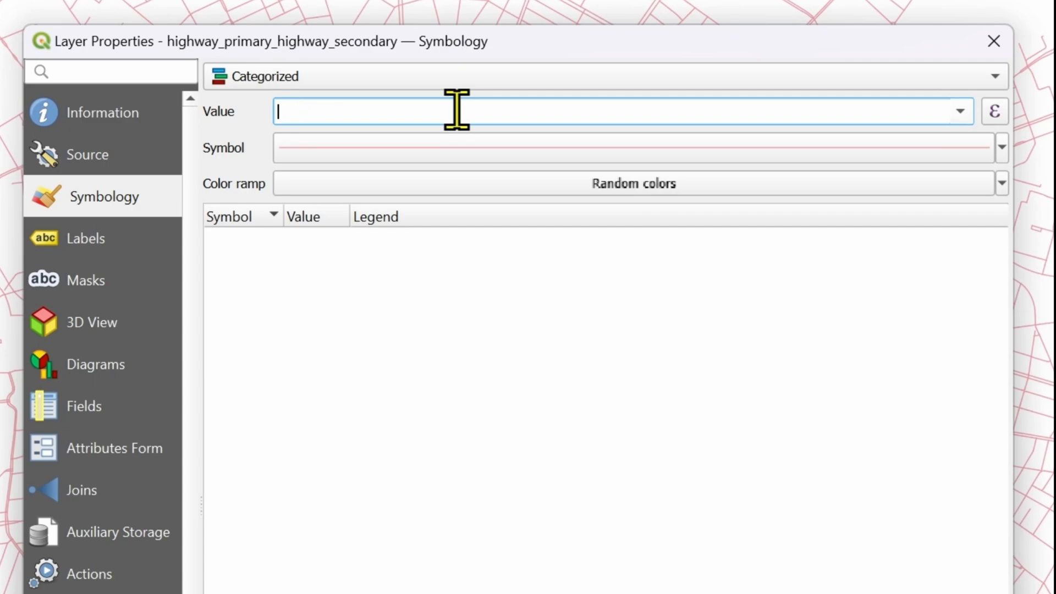
Pick the highway field as the category value in the expression builder
click(995, 111)
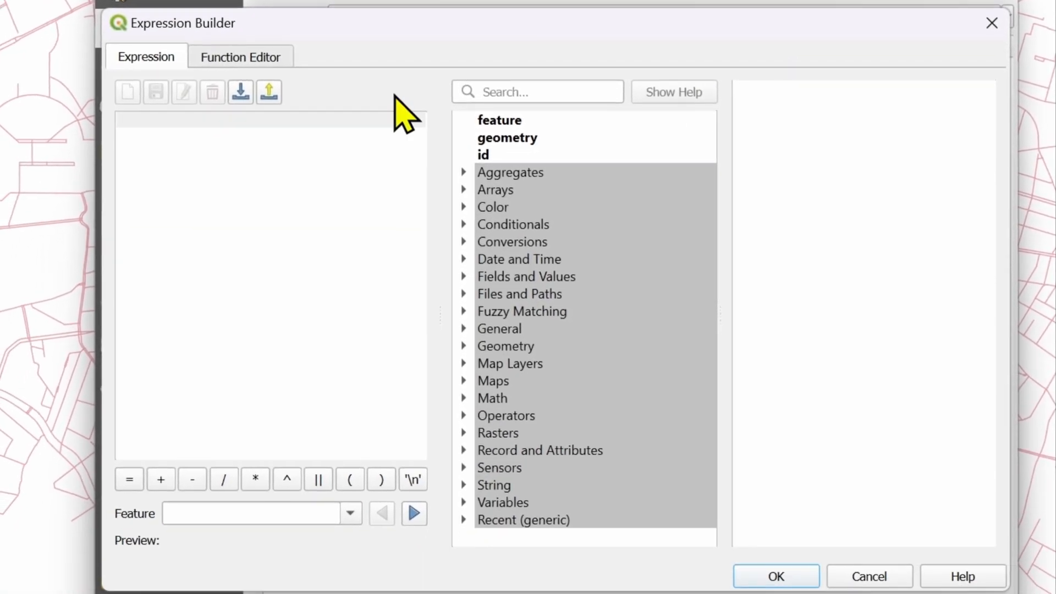
click(537, 92)
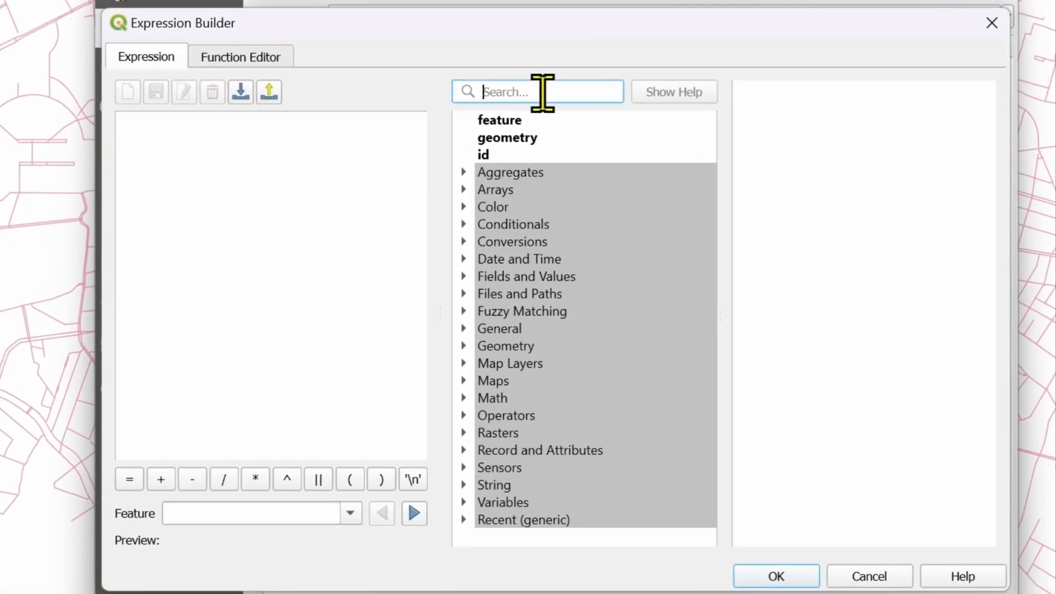
text(high)
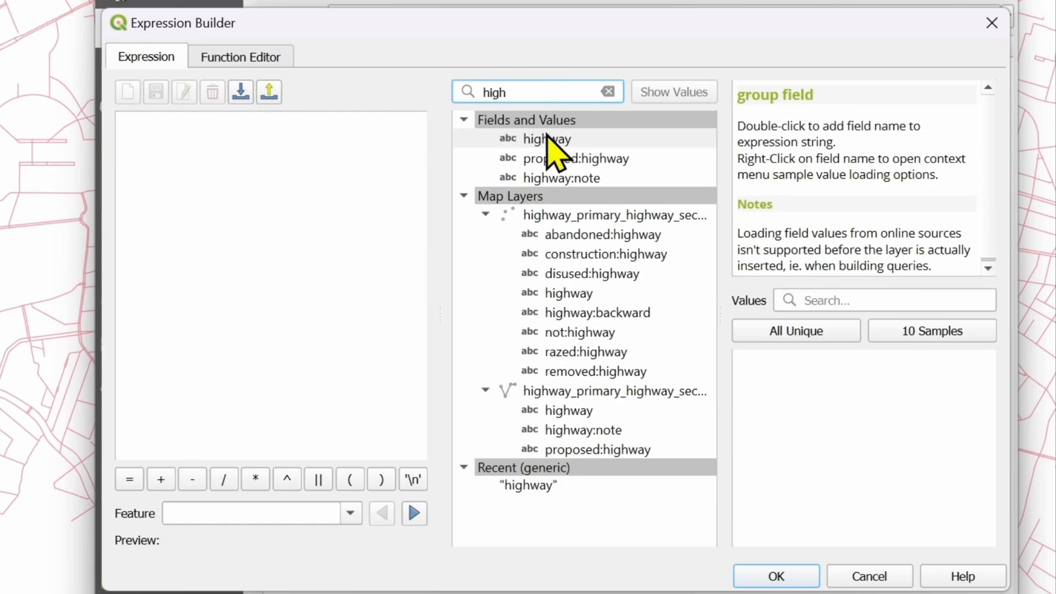
click(547, 138)
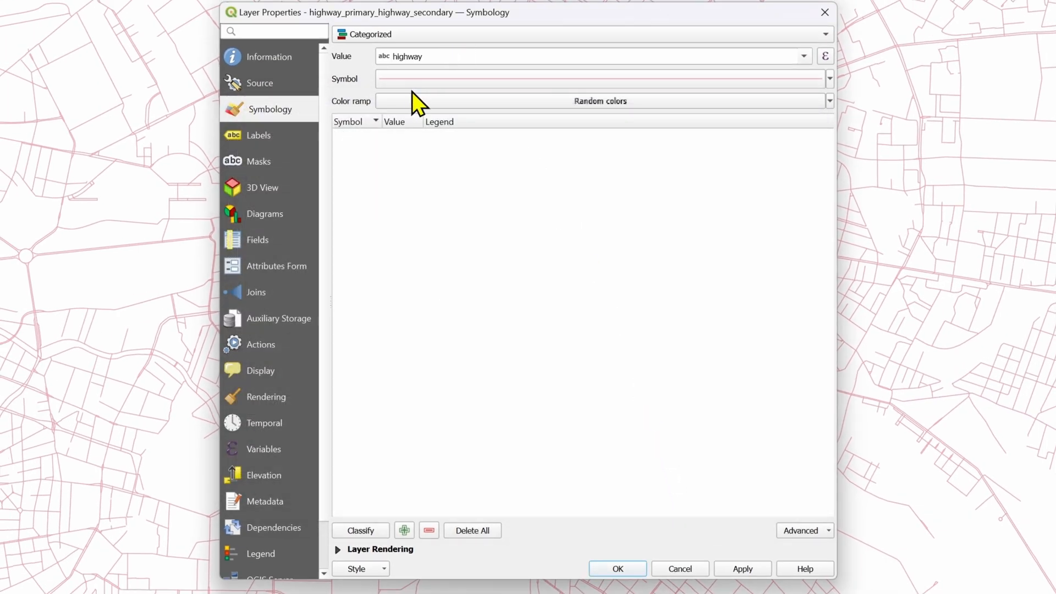
Classify one category per highway type and hide the road category
click(361, 530)
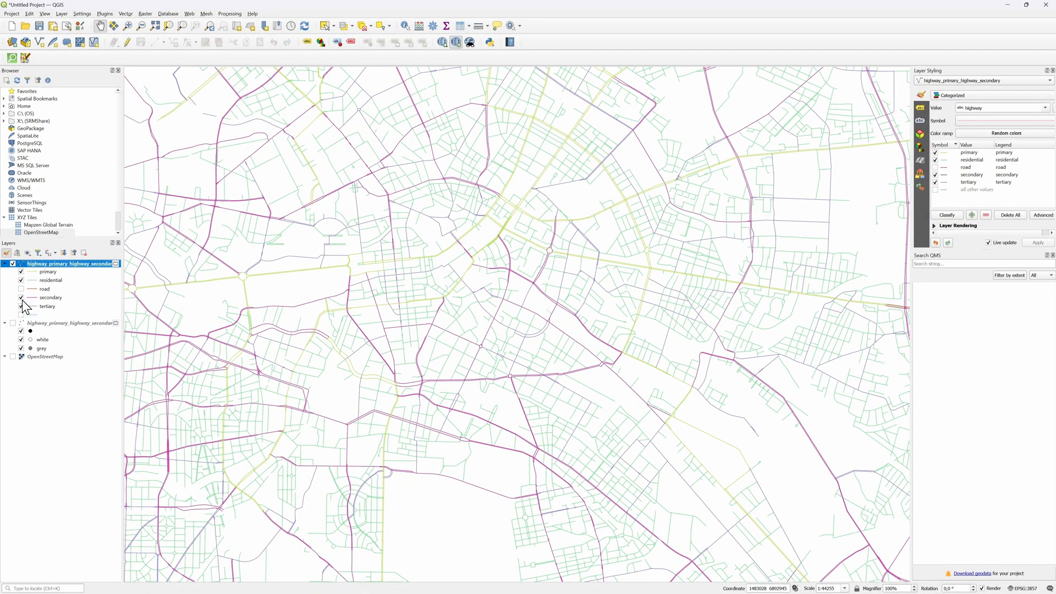
click(21, 297)
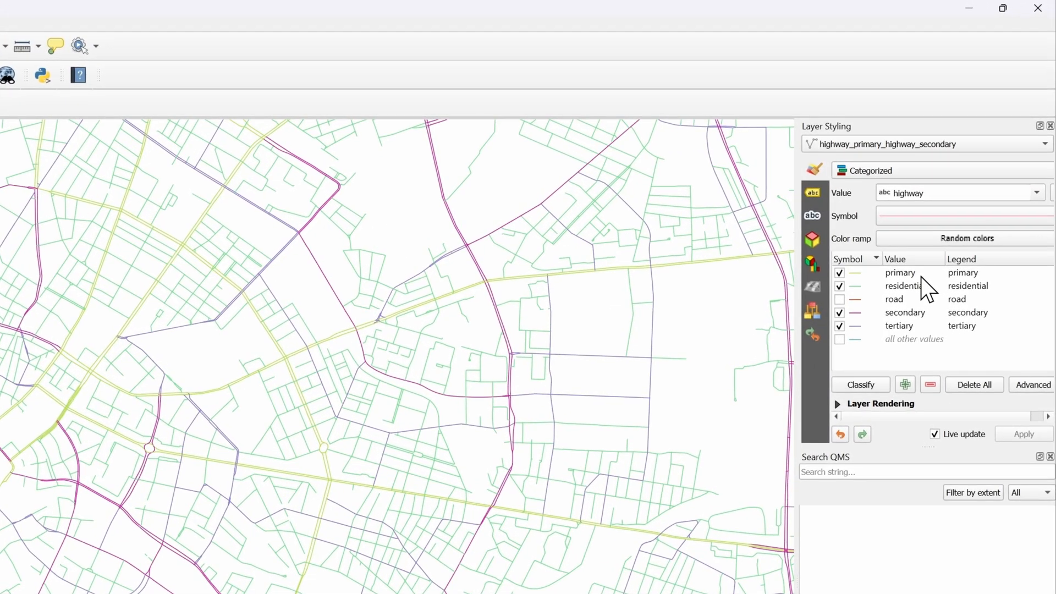
Widen the primary road lines most, then widen the tertiary road lines
right_click(899, 272)
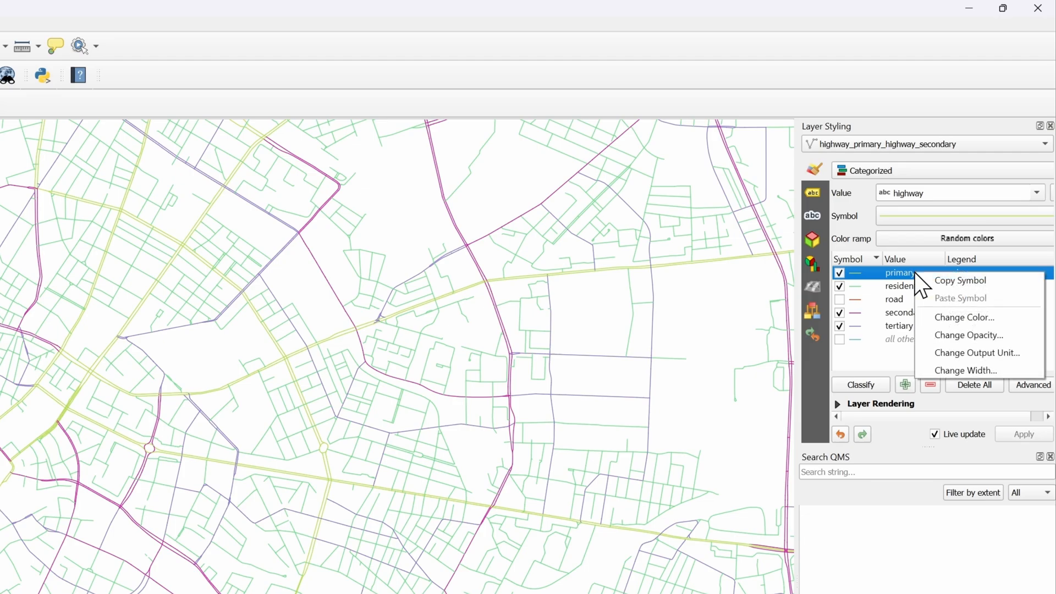
mouse_move(989, 397)
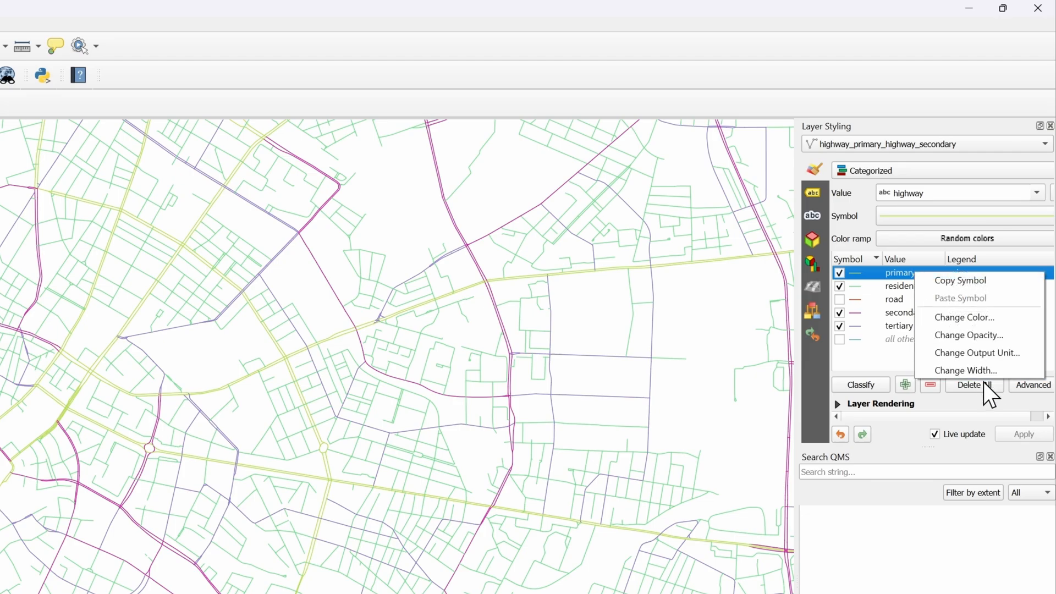
click(965, 370)
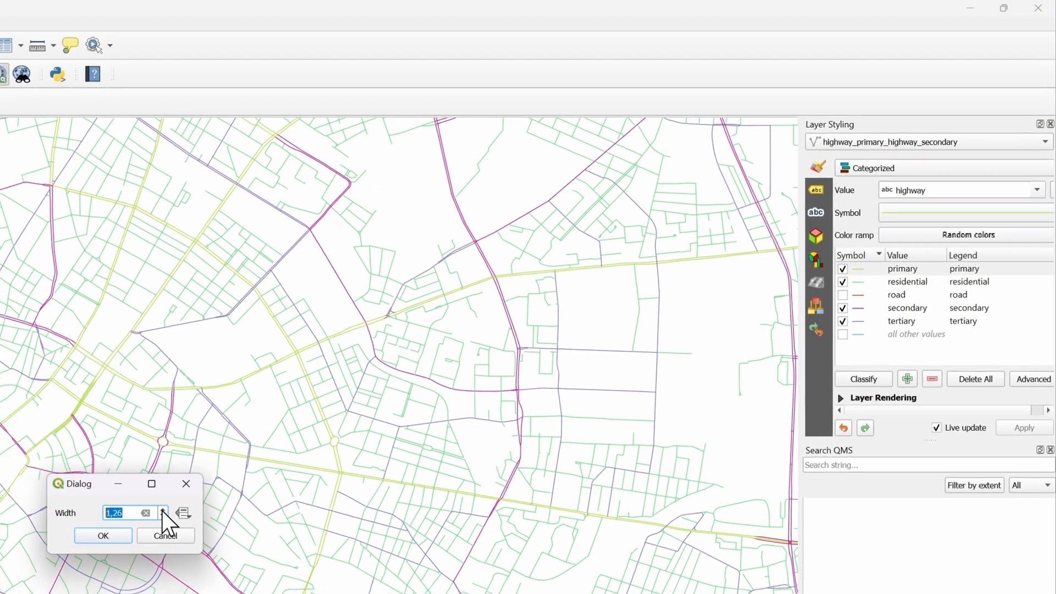
click(103, 536)
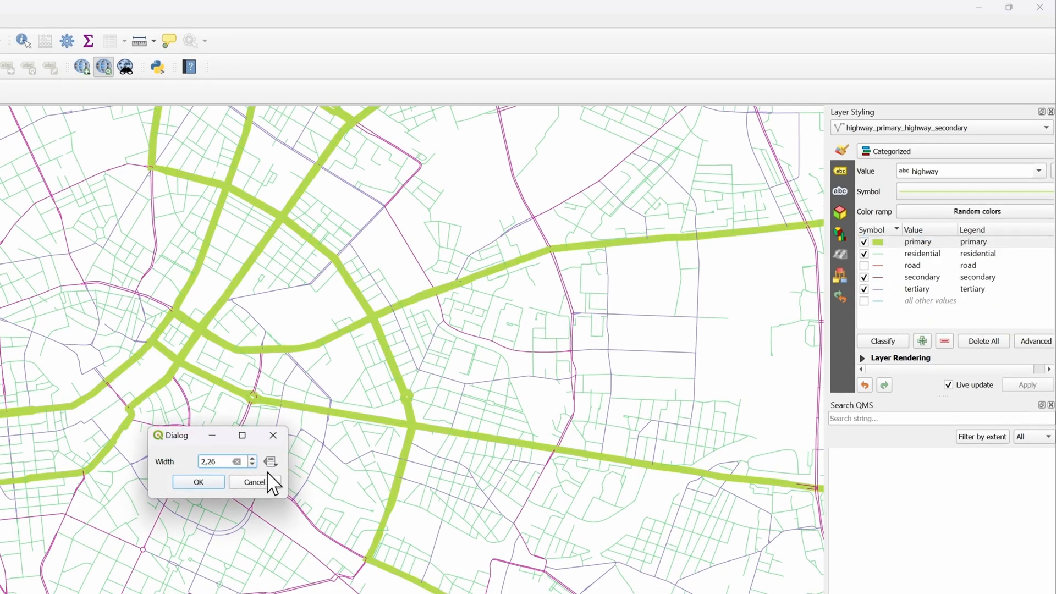
click(198, 482)
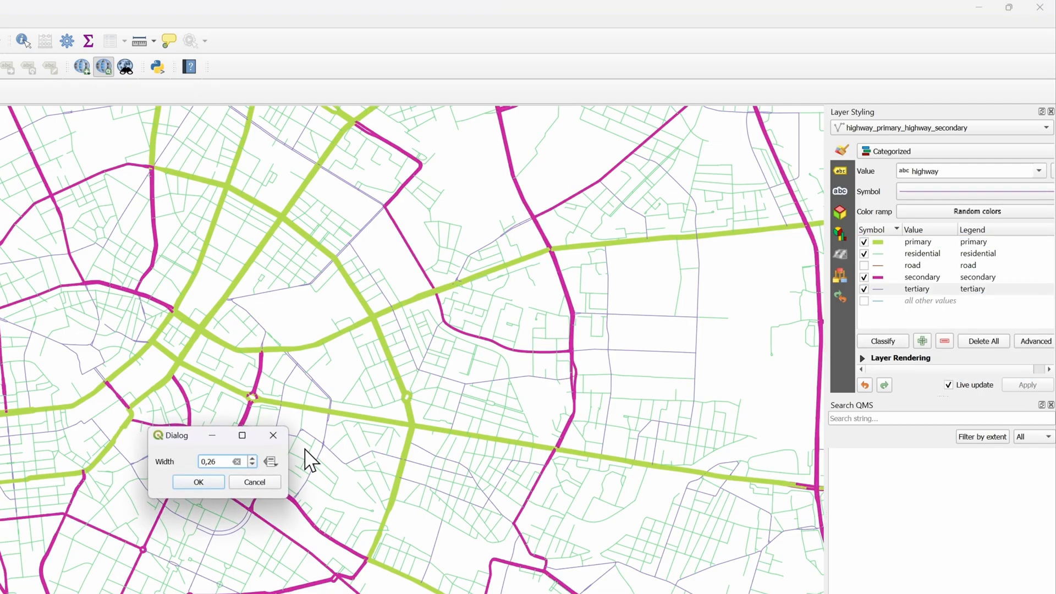
click(197, 482)
text(0,5)
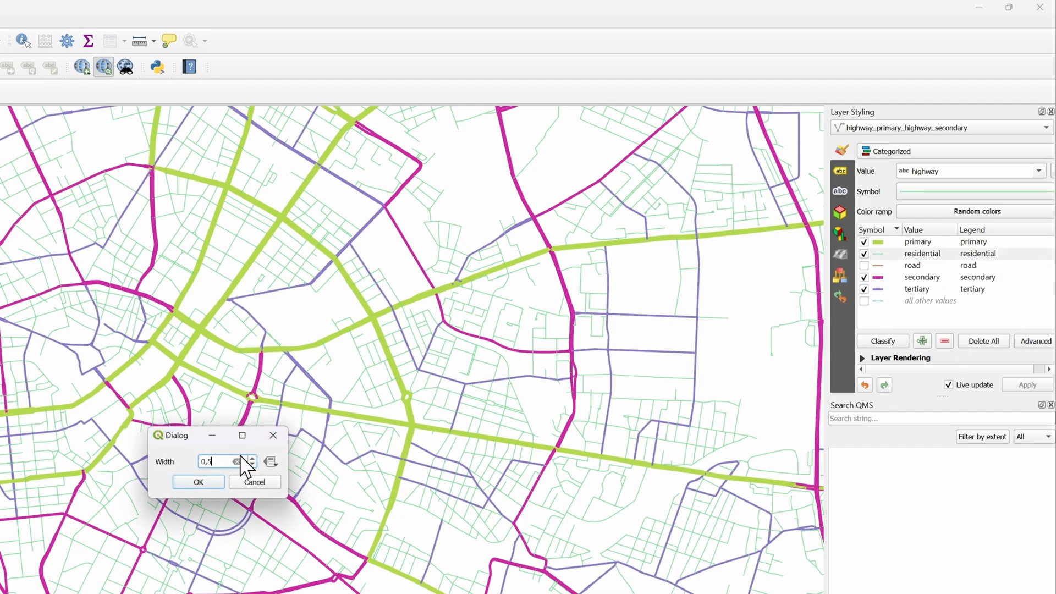
click(198, 482)
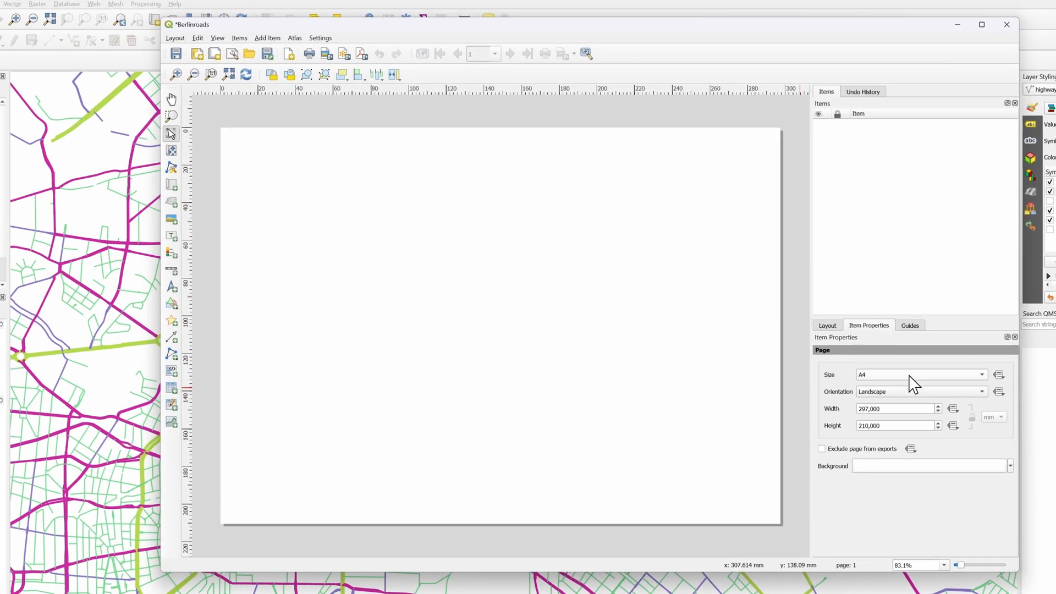
Add the road map item to the Berlinroads layout page and export it as Berlinroads.svg
click(920, 374)
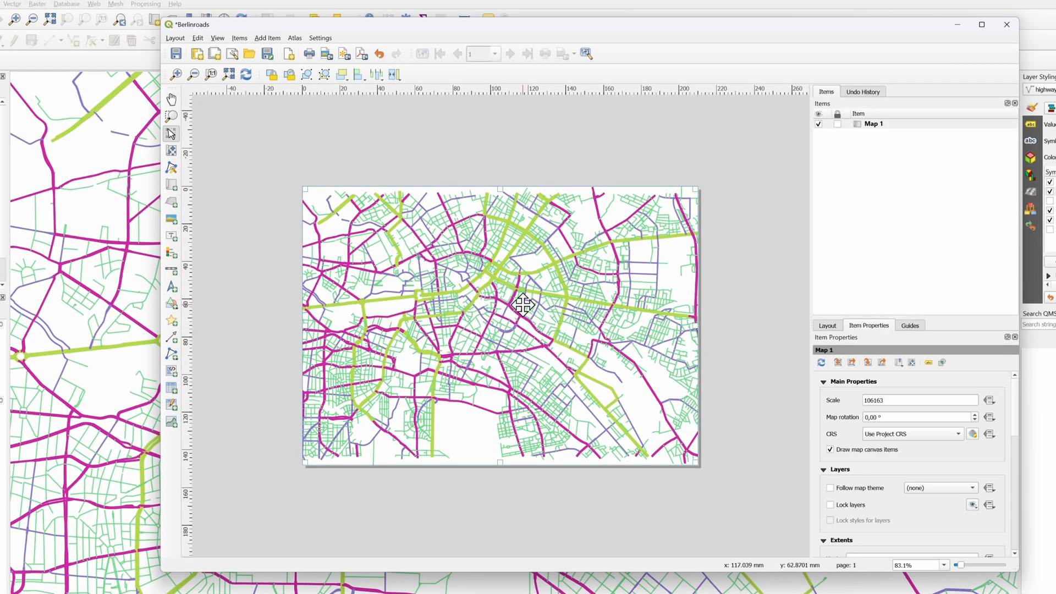
mouse_move(344, 54)
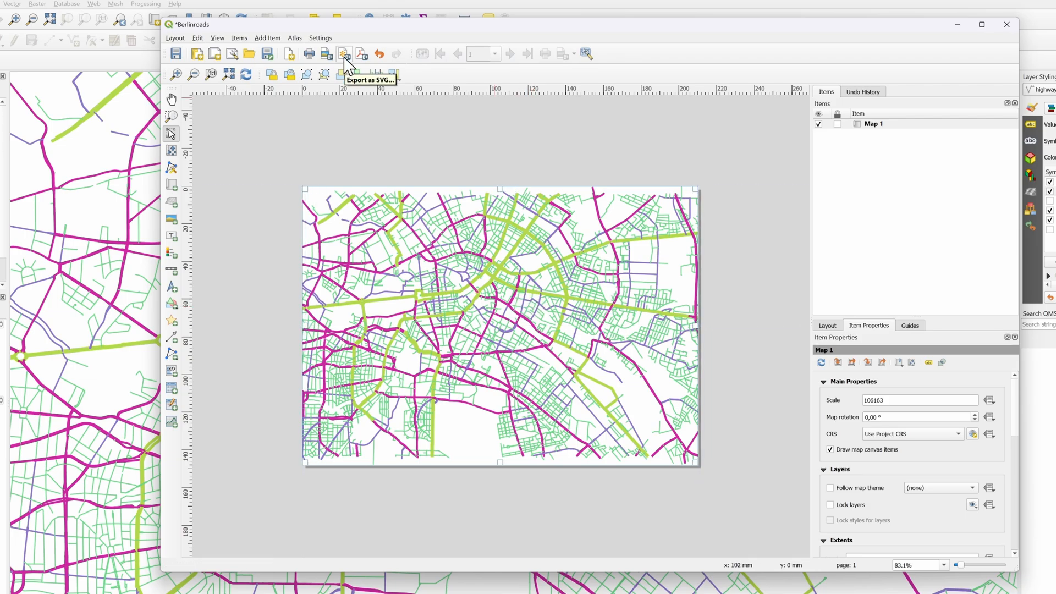
click(343, 53)
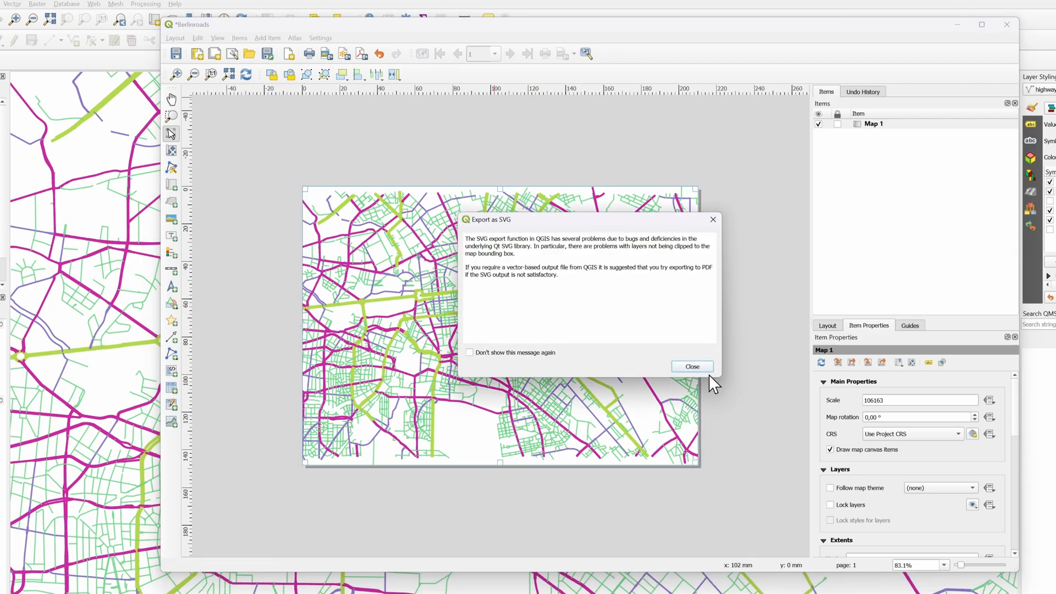
click(691, 367)
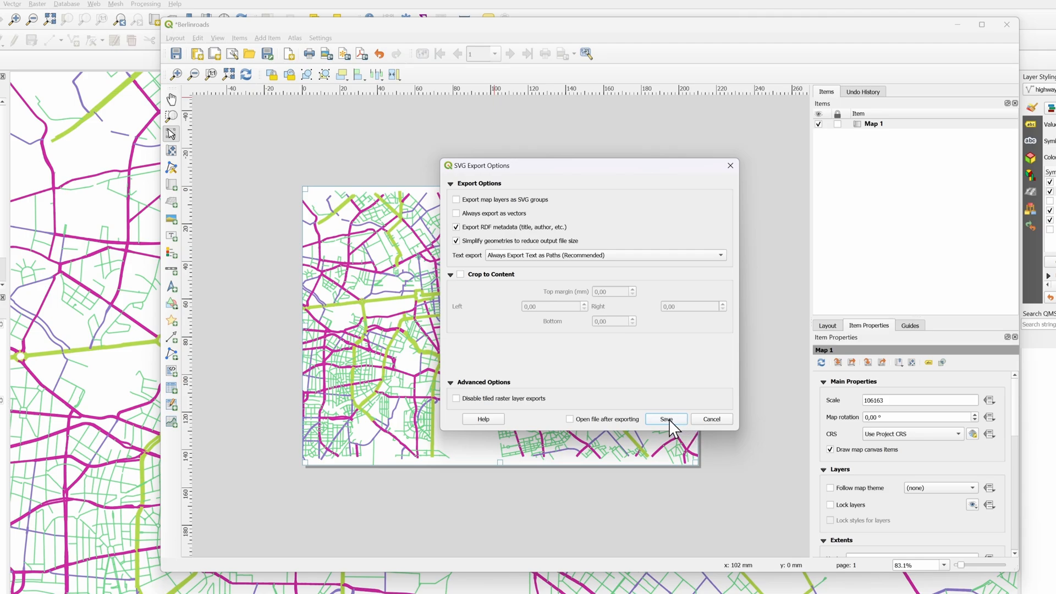
click(666, 420)
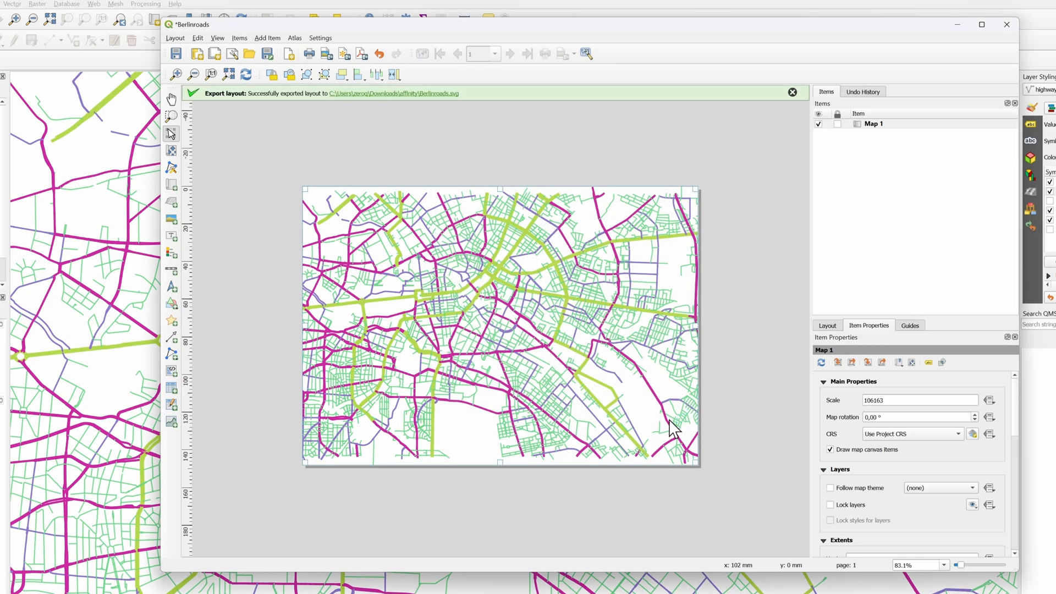
mouse_move(1007, 25)
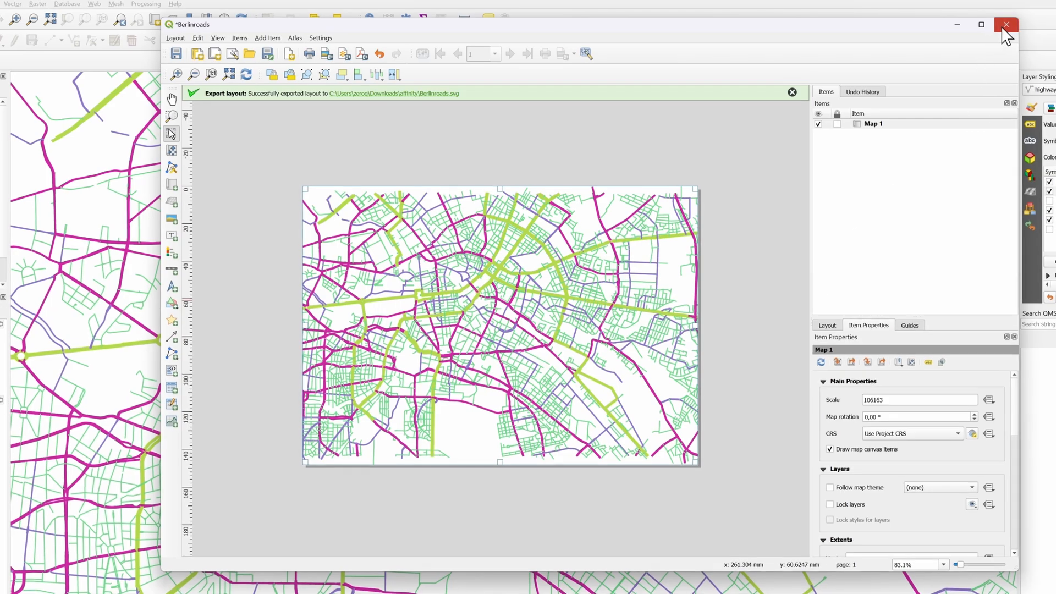
click(1006, 25)
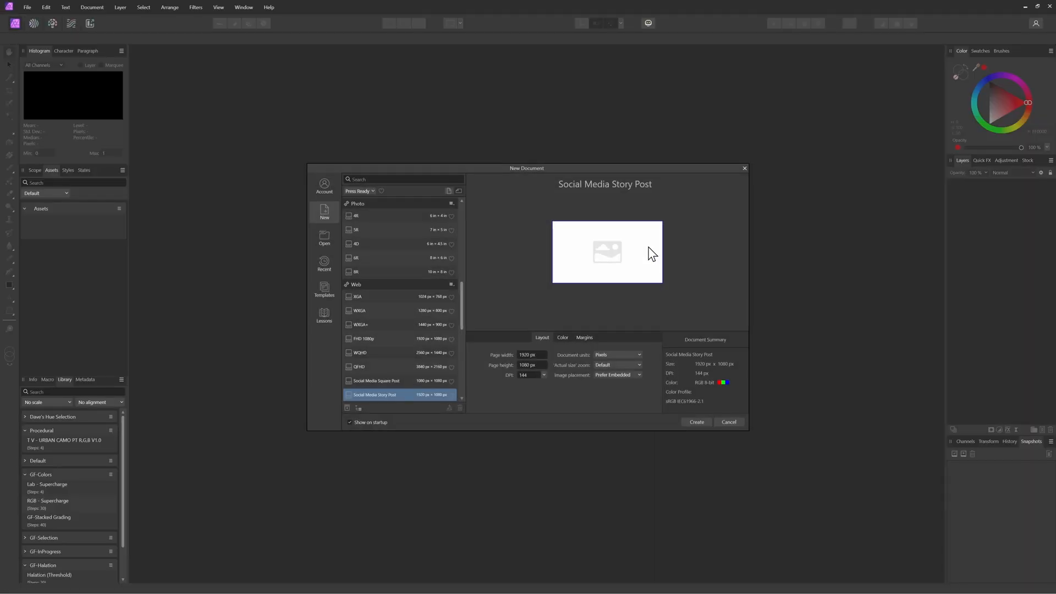
mouse_move(362, 200)
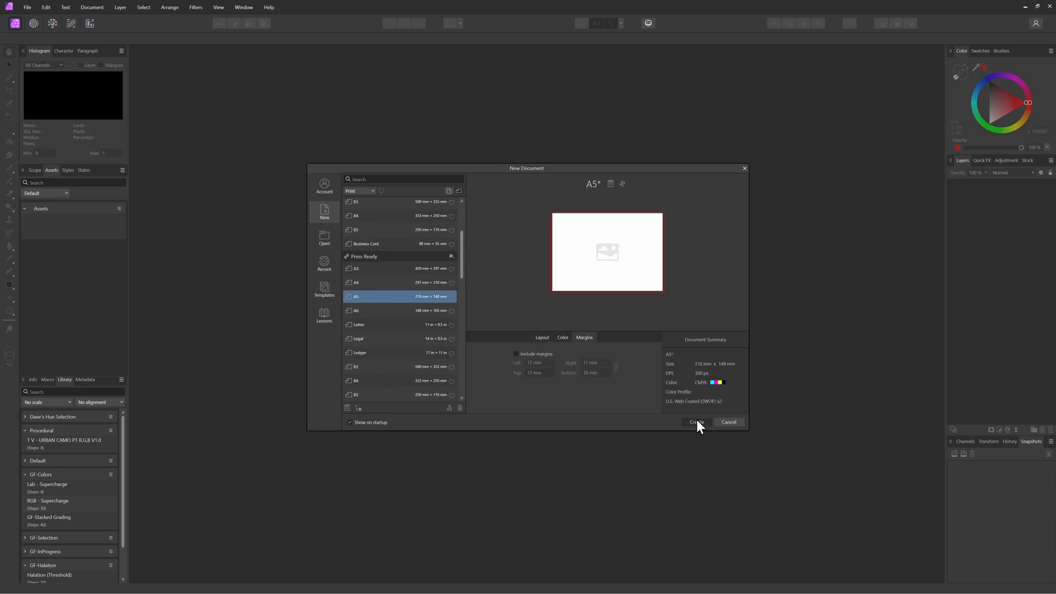
Create the Press Ready A5 (210 × 148 mm) landscape document with an empty canvas
click(696, 422)
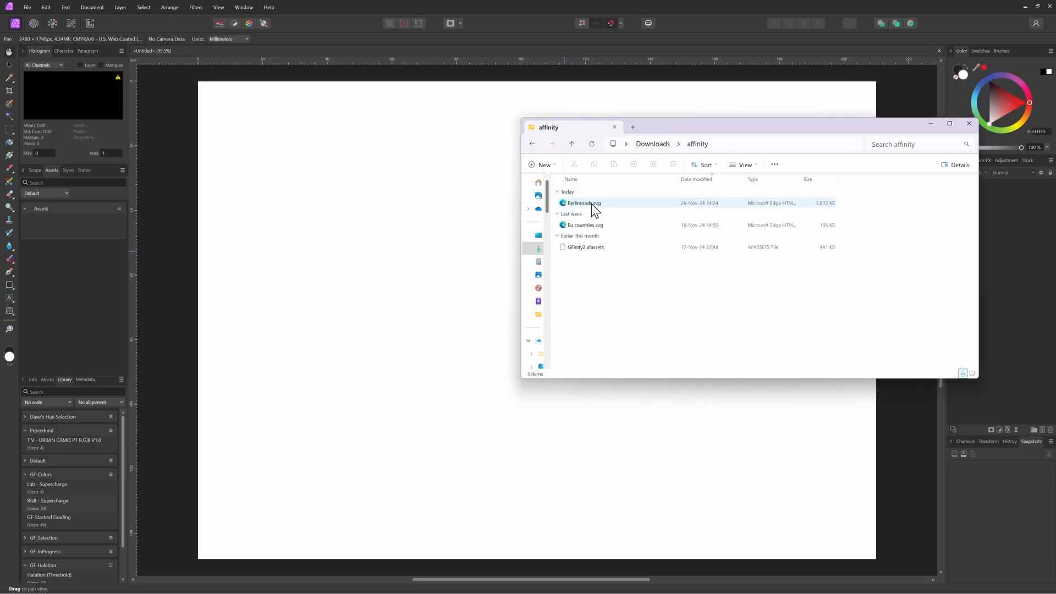
click(584, 203)
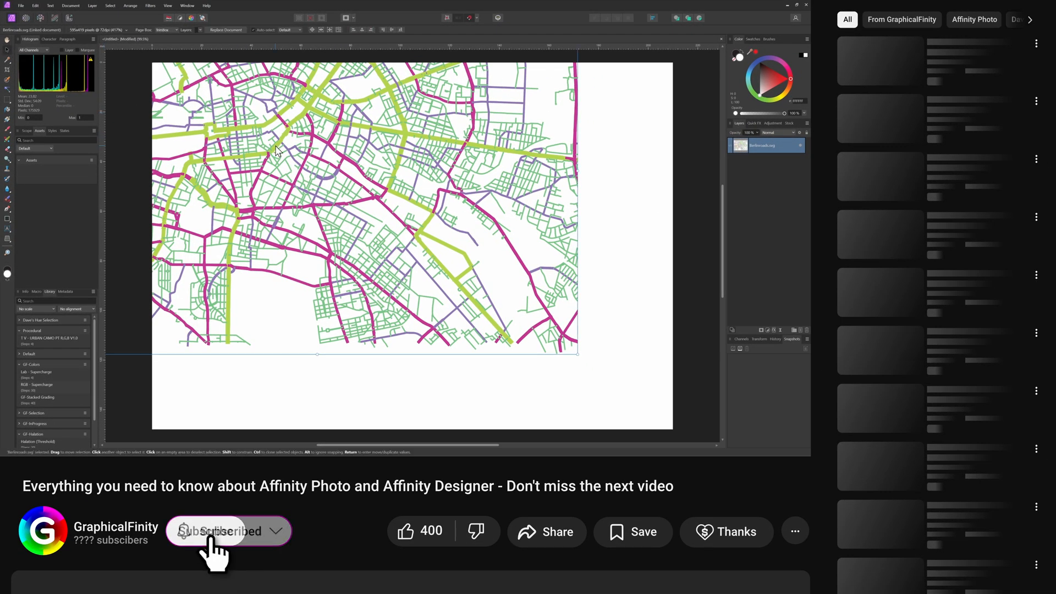
click(206, 530)
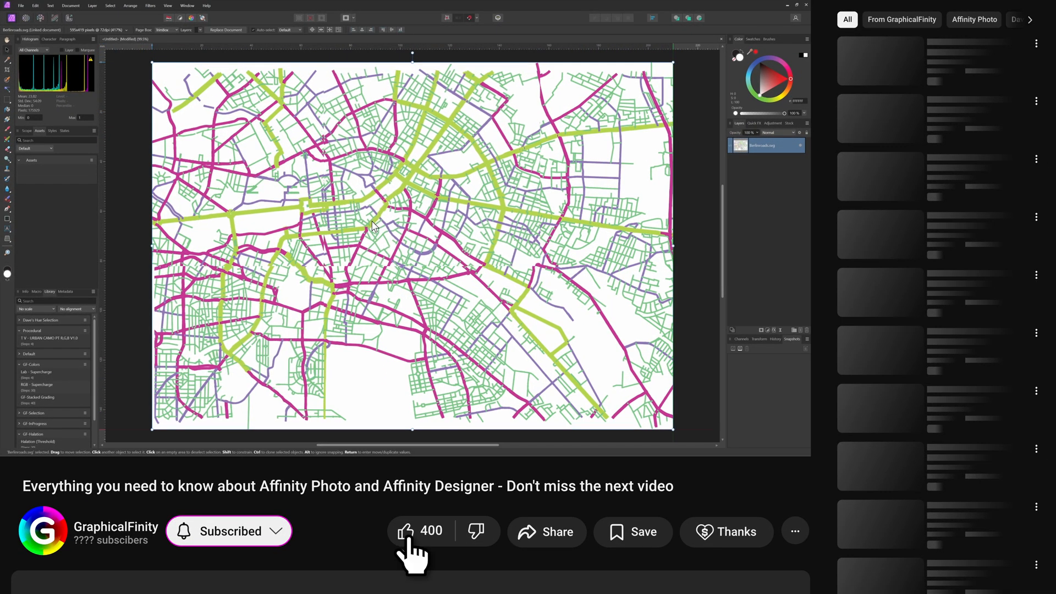
click(406, 531)
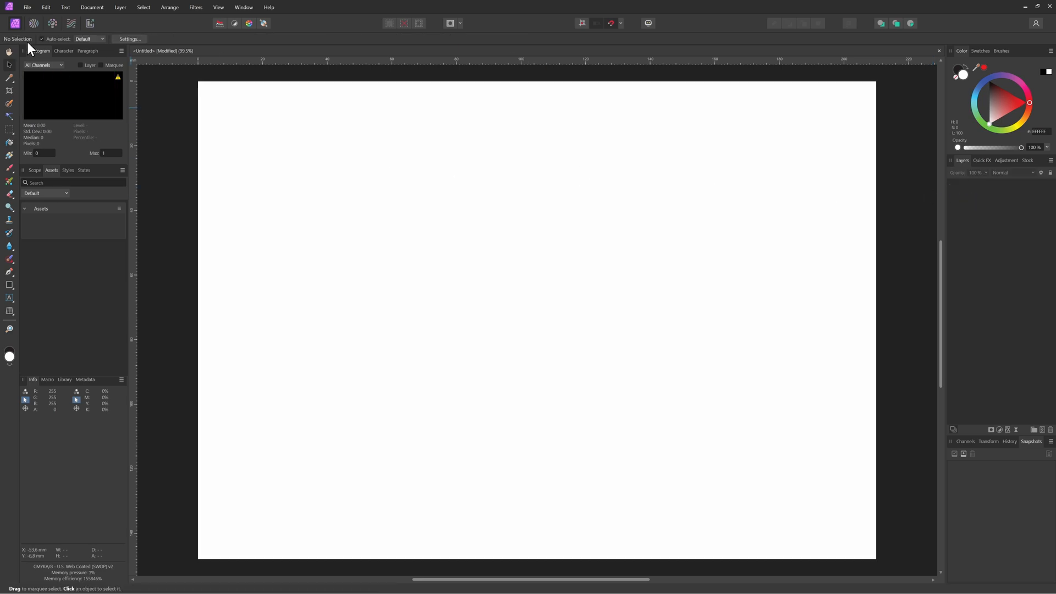
Place Berlinroads.svg from Downloads/affinity onto the page as a grouped road map
click(27, 7)
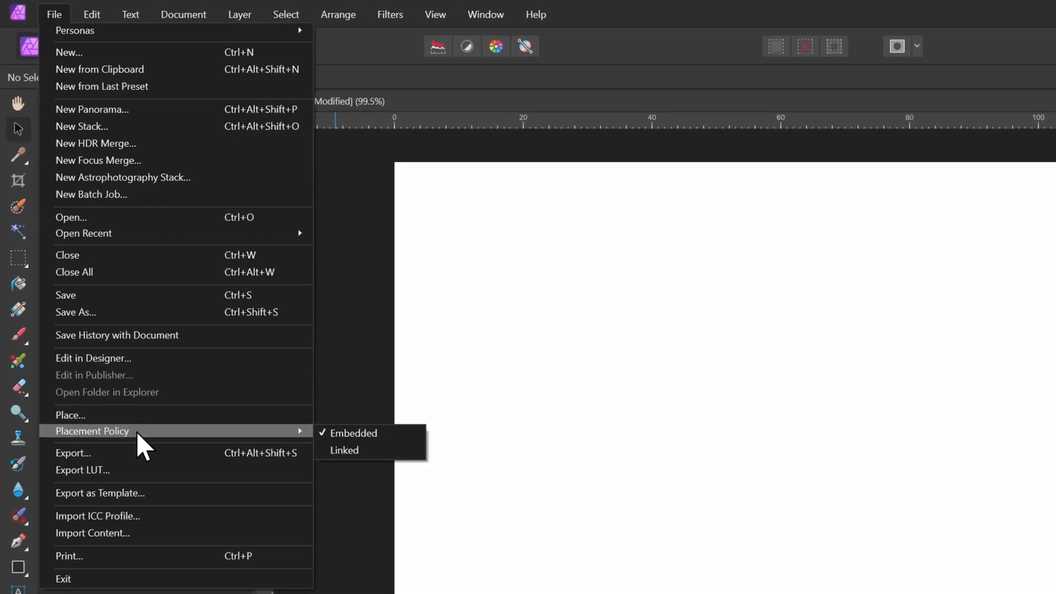
click(71, 415)
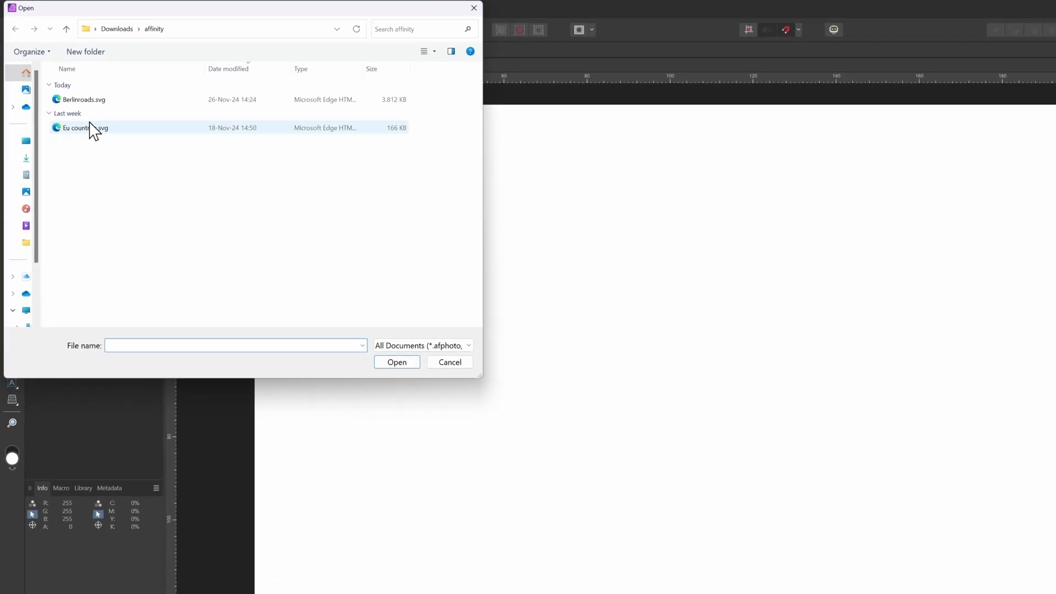
click(396, 362)
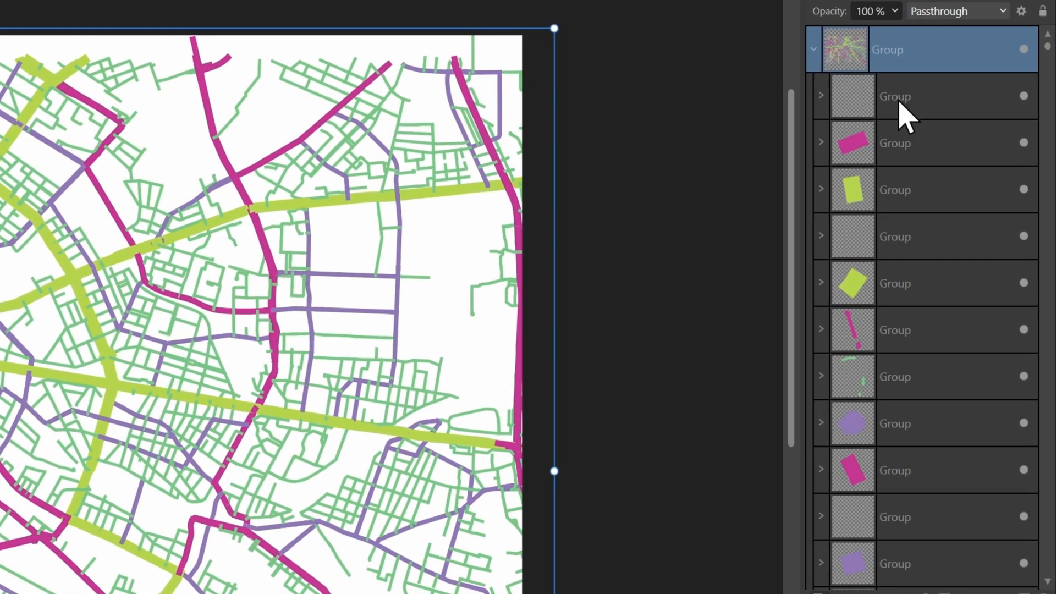
mouse_move(866, 344)
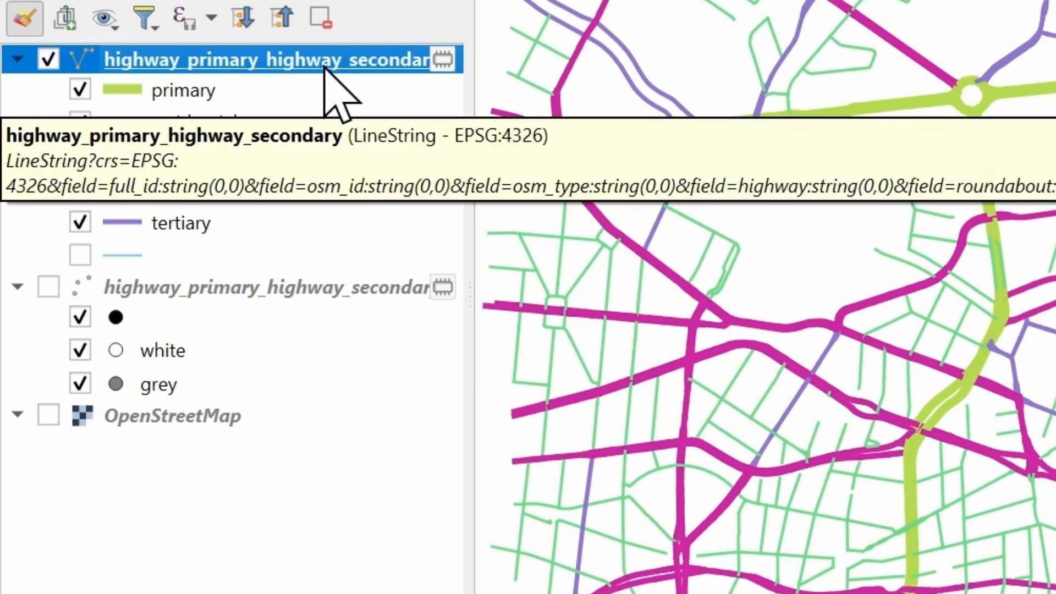
Duplicate the roads layer into Primary, Secondary, Tertiary and Residential layers
right_click(270, 59)
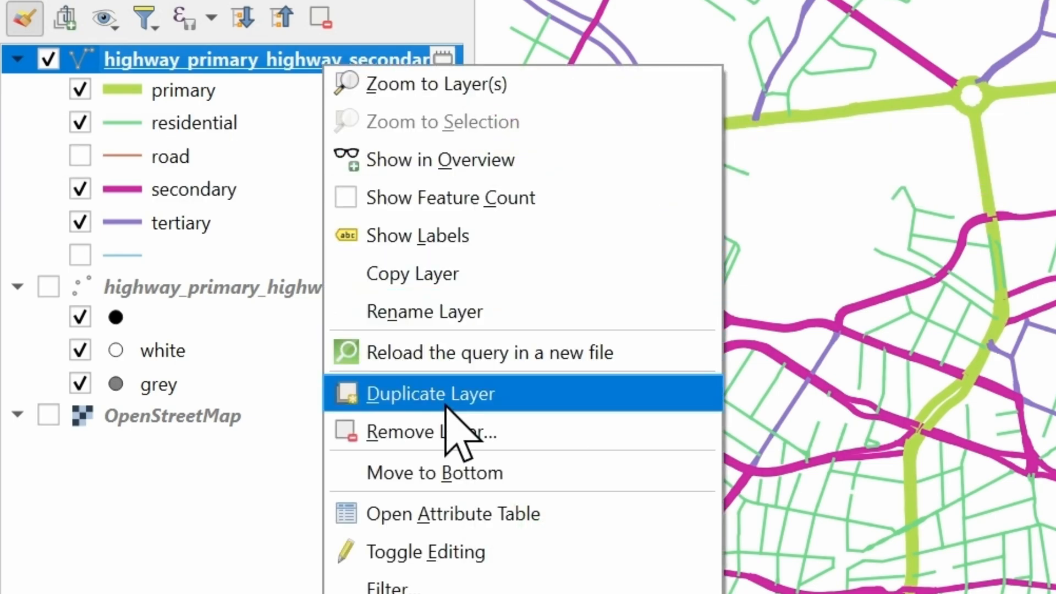
click(432, 394)
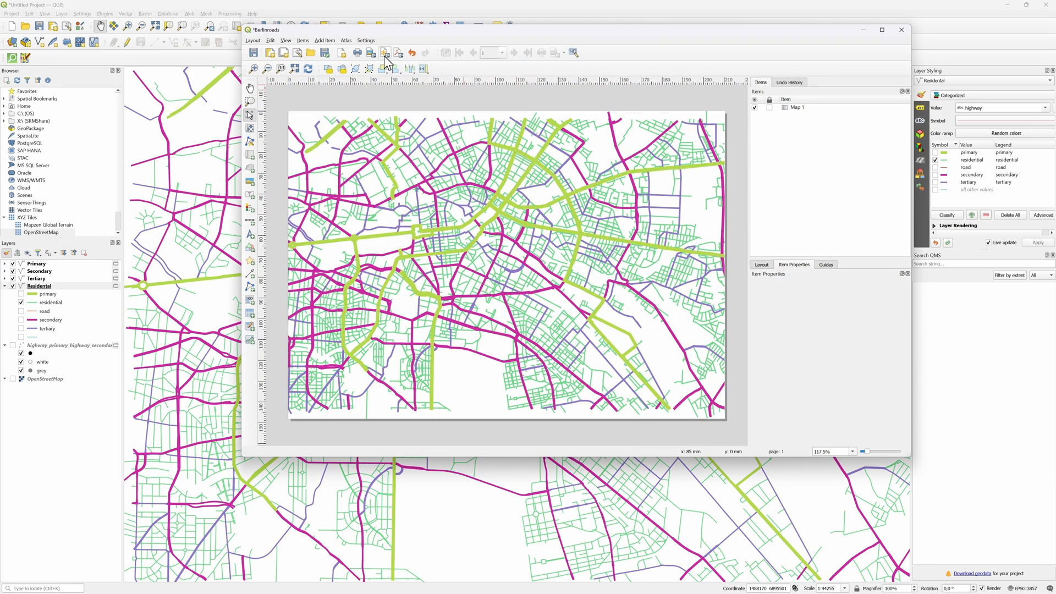
Export the layout as Berlinroads2.svg with map layers kept as SVG groups
click(383, 53)
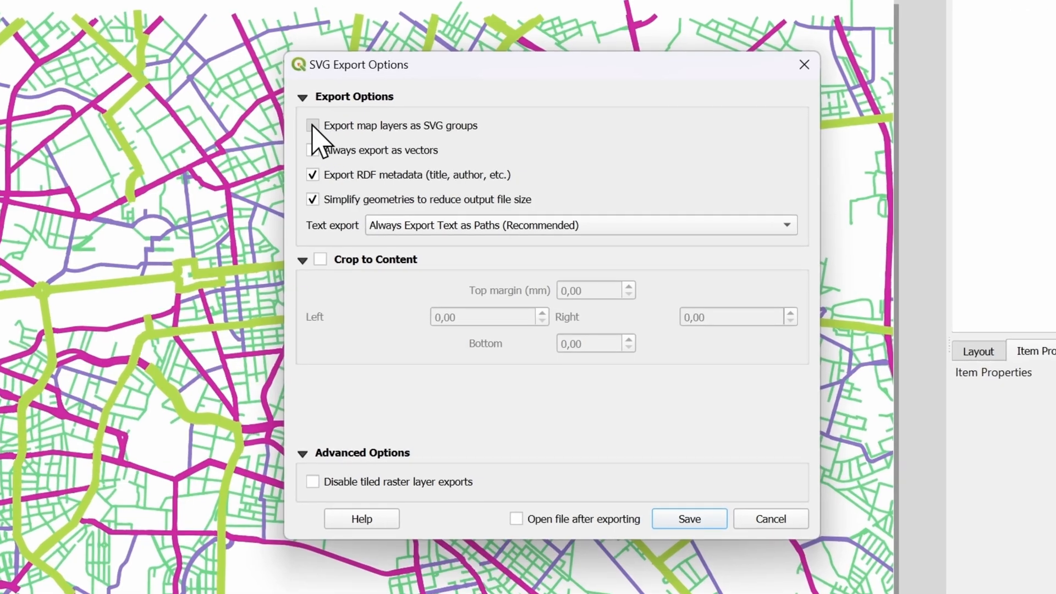
click(311, 125)
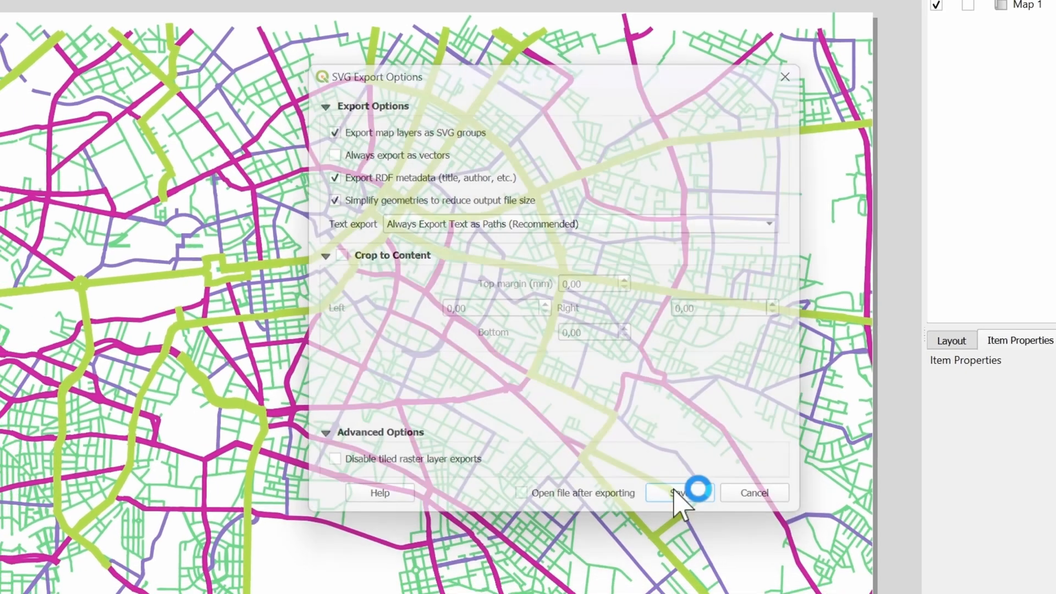
click(680, 493)
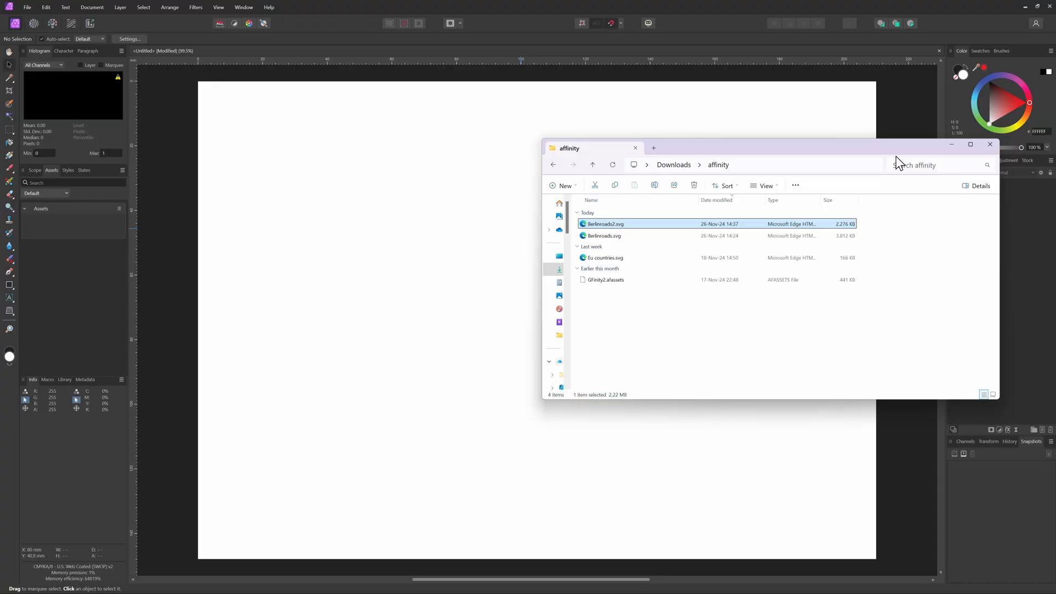
Bring in Berlinroads2.svg and give the Primary and Secondary roads thick black strokes
double_click(605, 223)
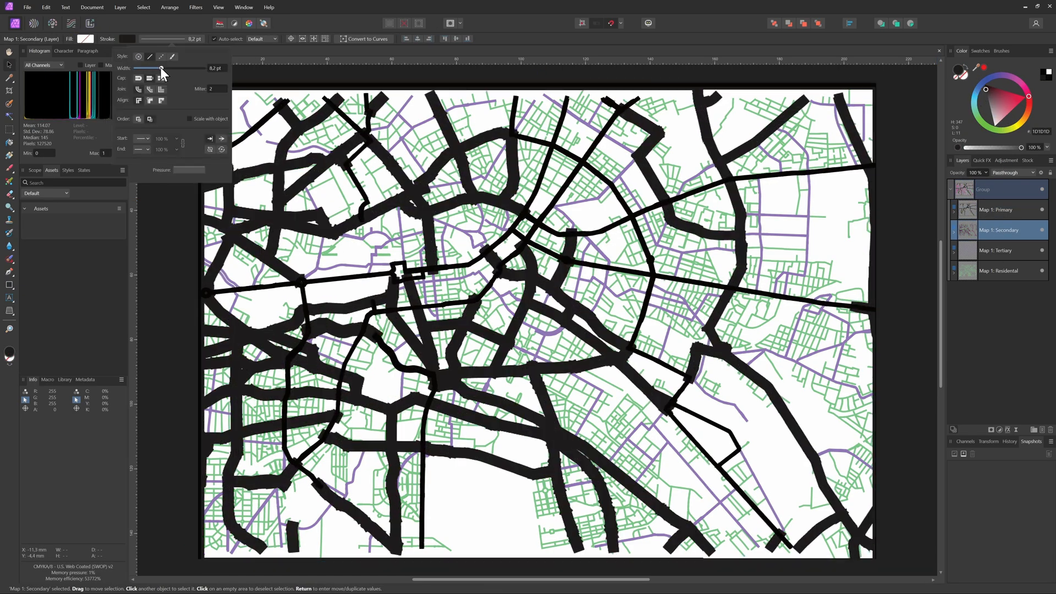
click(997, 250)
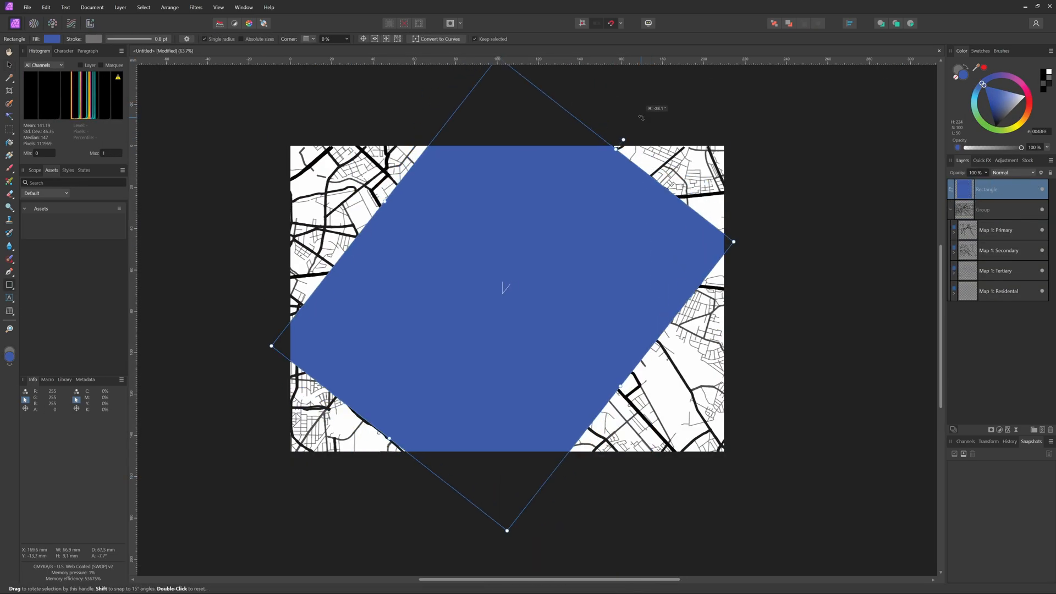
Add the BERLIN title and the coordinates 52.517785,13.409164, placed near the top-left
text(BE)
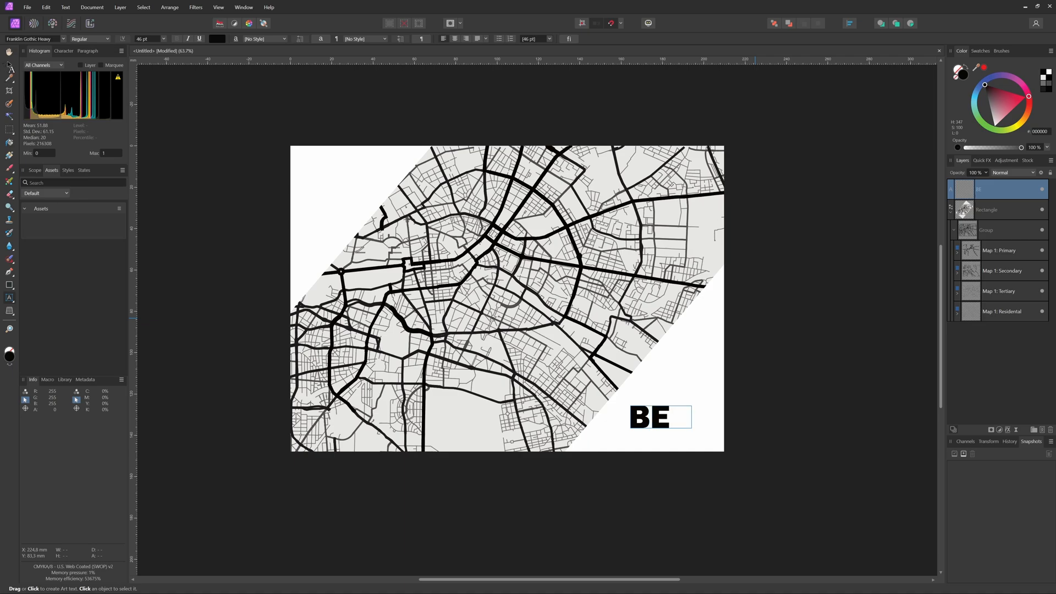
text(RLIN)
text(DEUTSCHLAND)
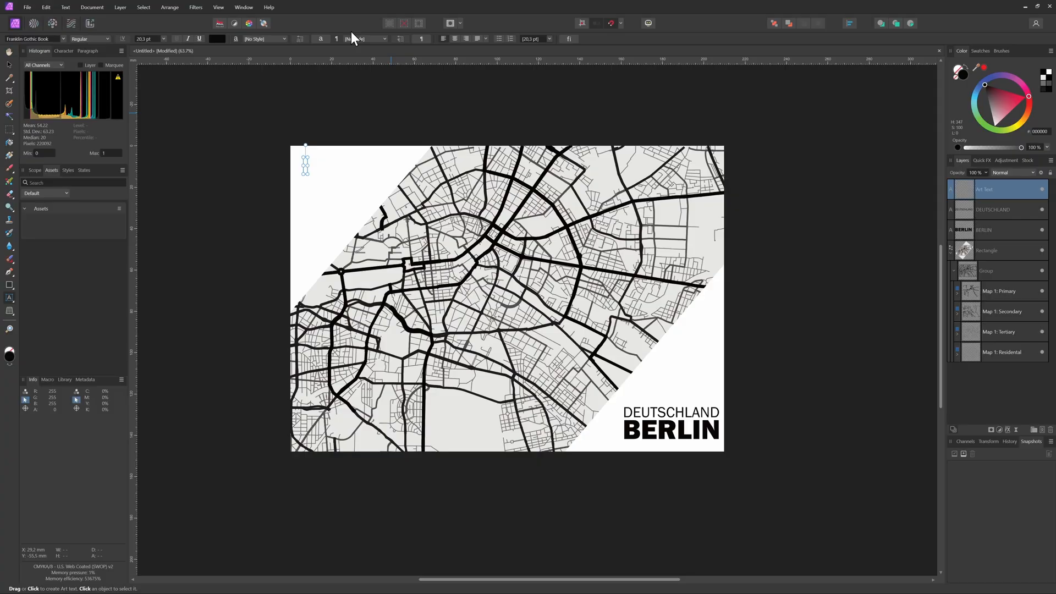
text(52.517785,13.409164)
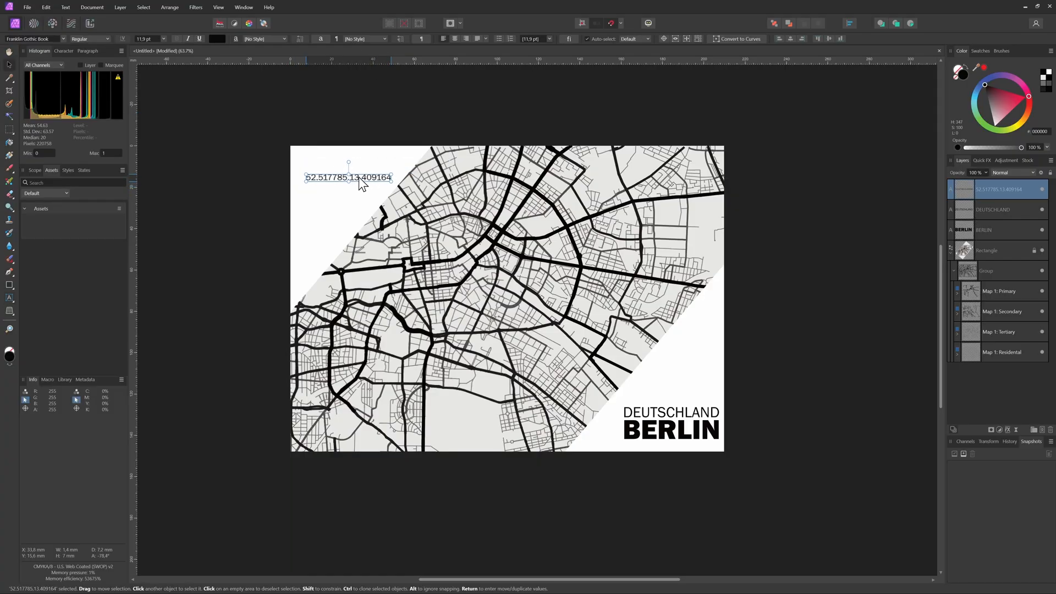
drag(348, 178, 671, 394)
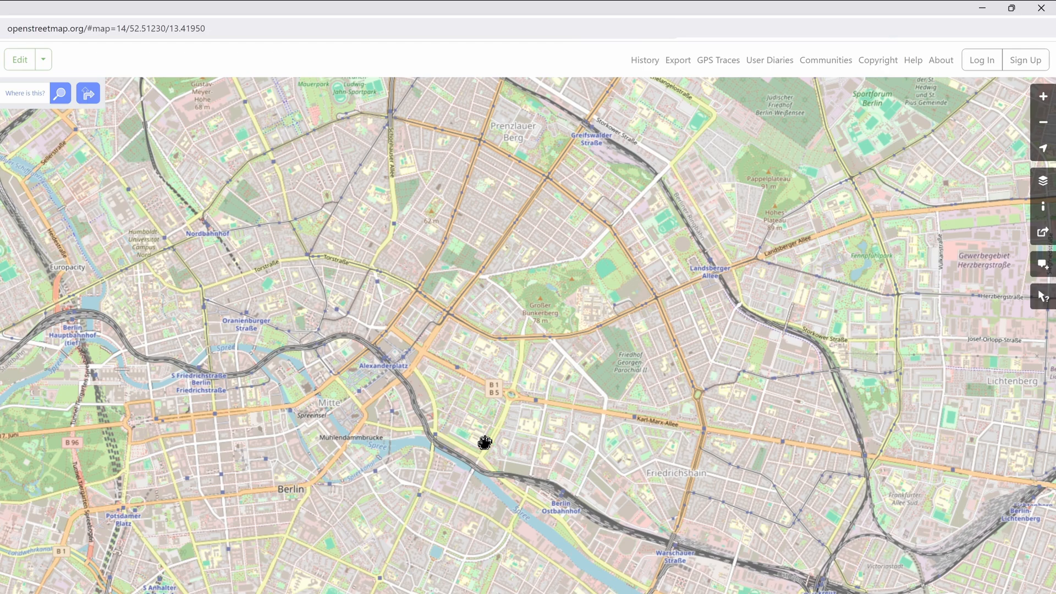
Centre the map on central Berlin and set the Share image format to SVG for download
drag(485, 442, 505, 458)
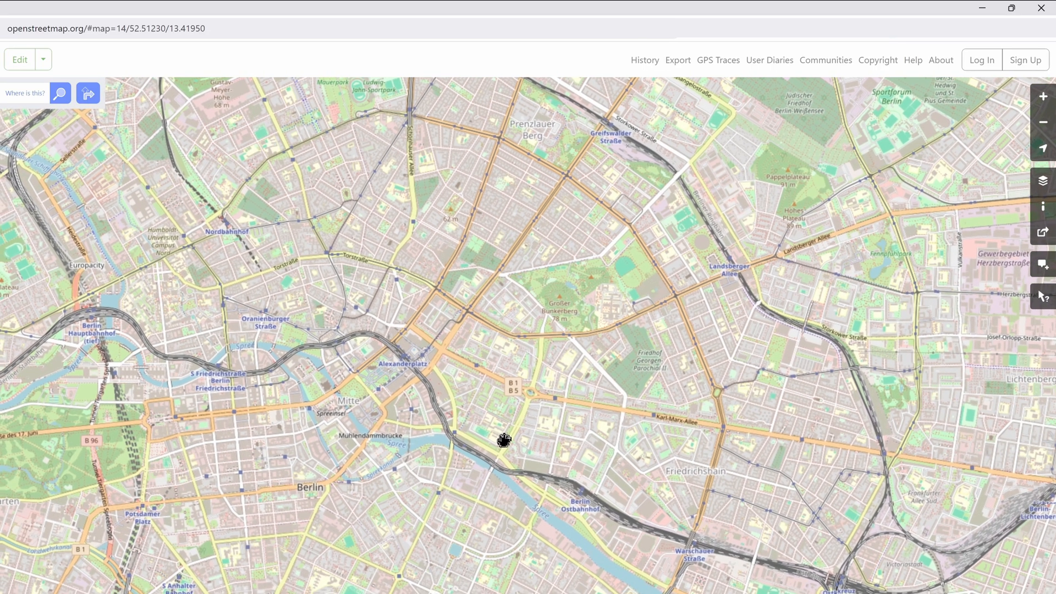
drag(502, 441, 569, 428)
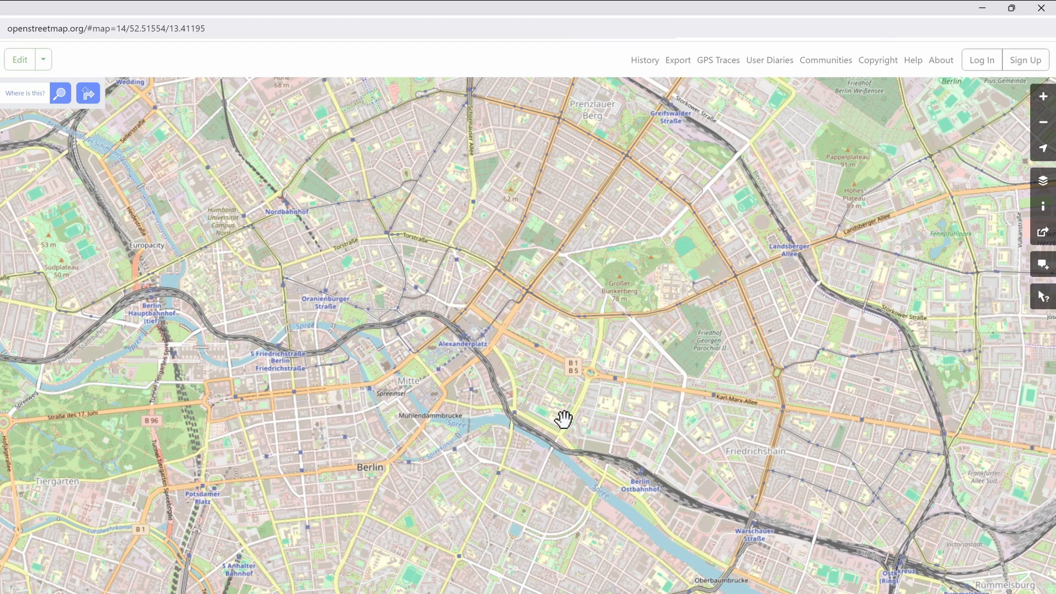
click(1044, 232)
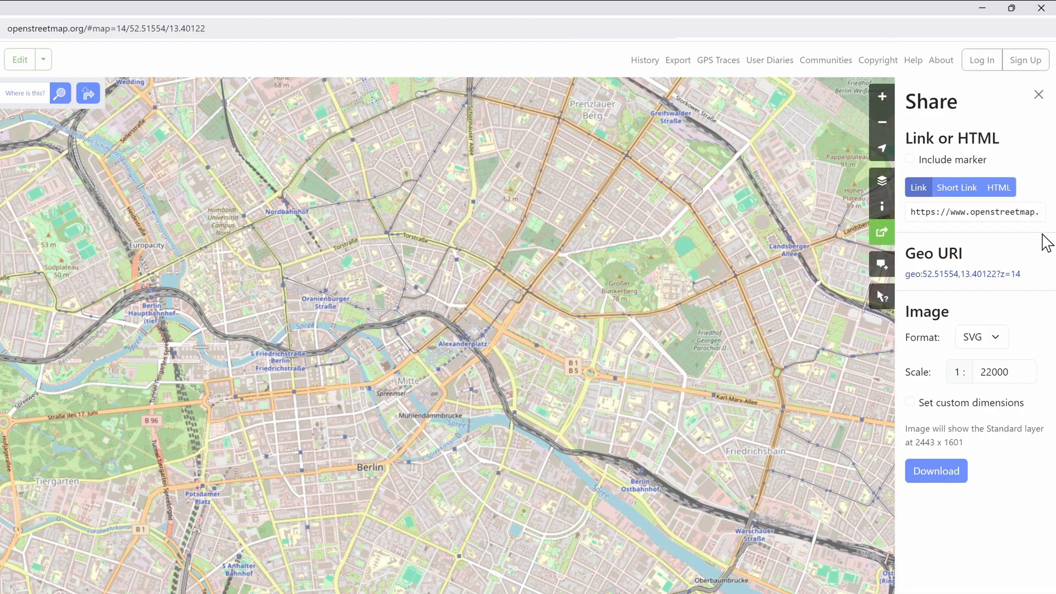
click(981, 337)
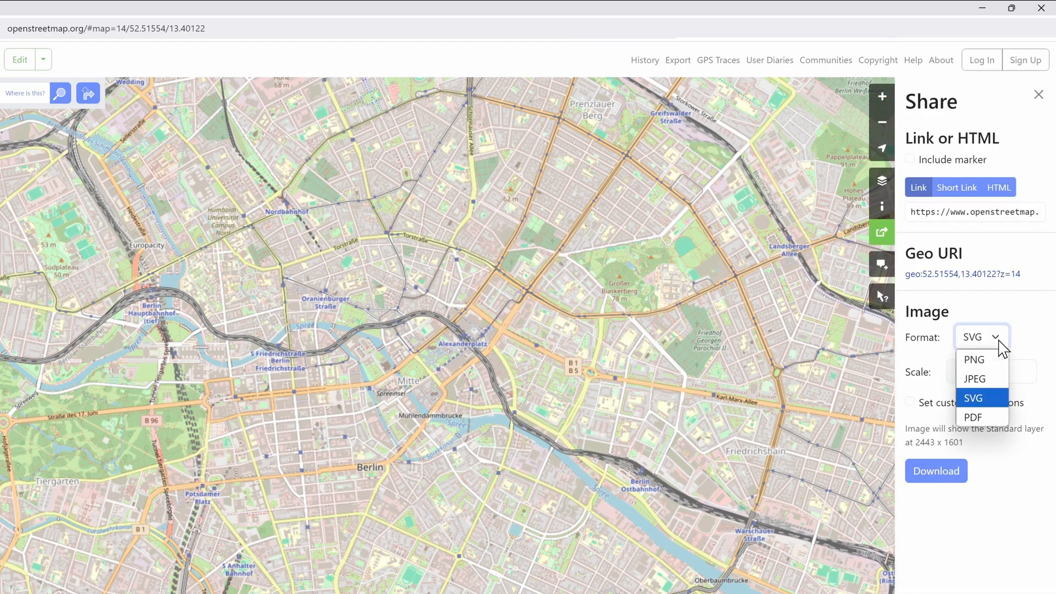
click(972, 397)
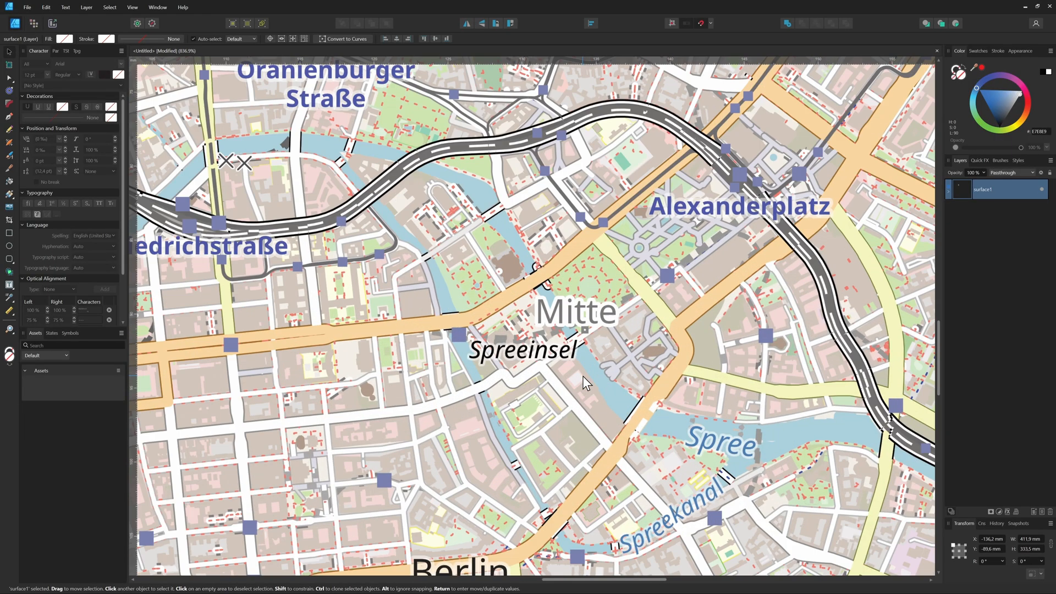
Select the imported map shapes for recolouring and enable an Outline layer effect on BERLIN
click(951, 189)
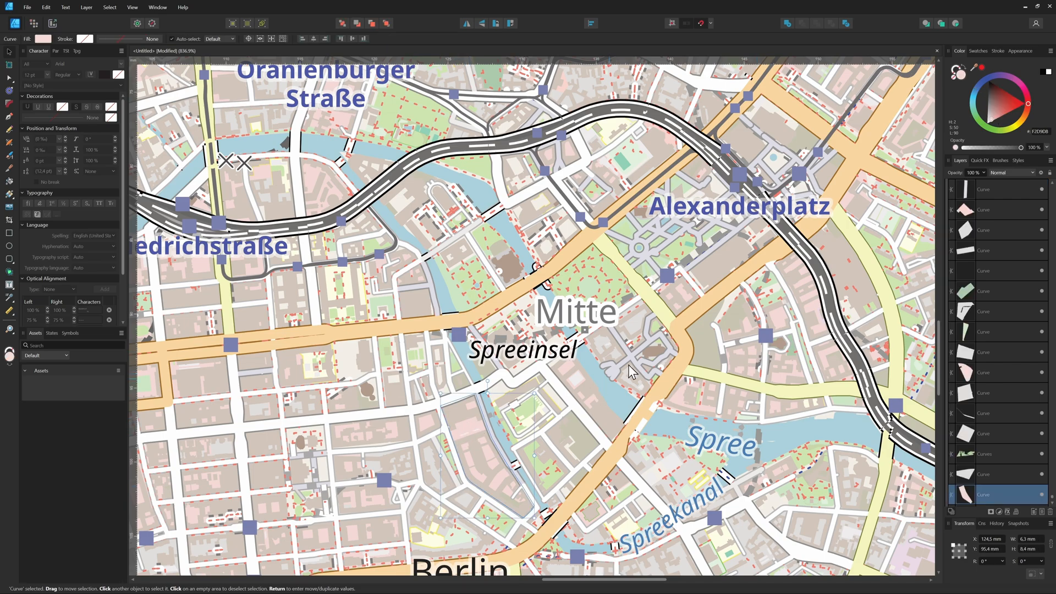
click(109, 8)
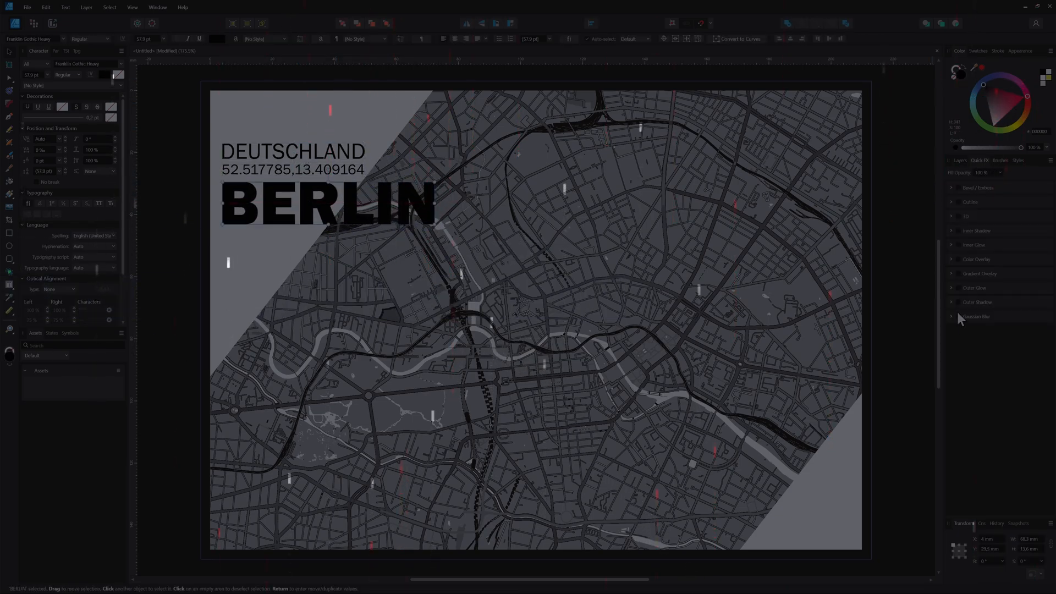
click(951, 202)
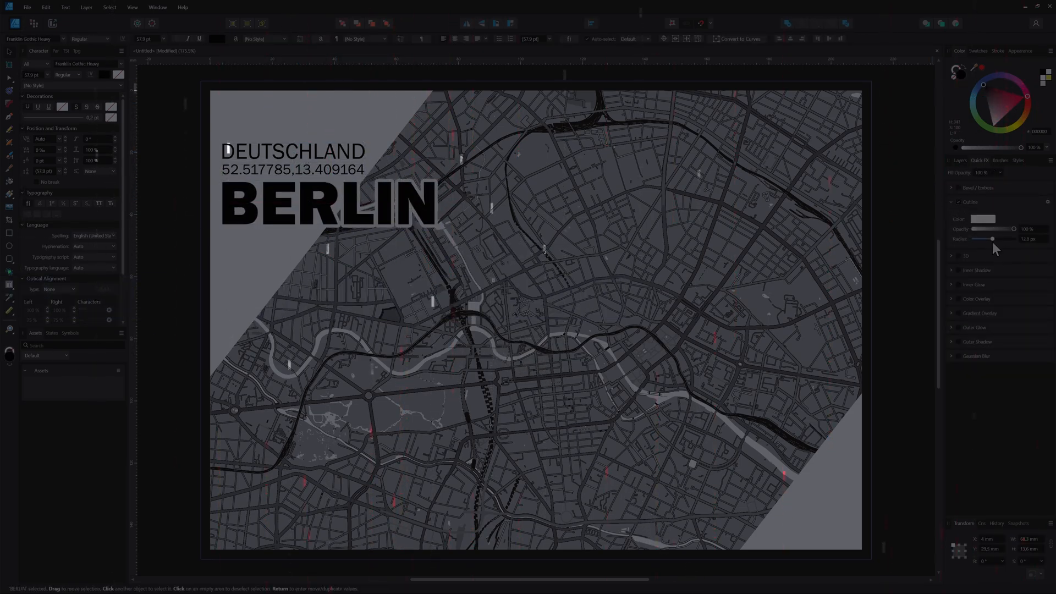